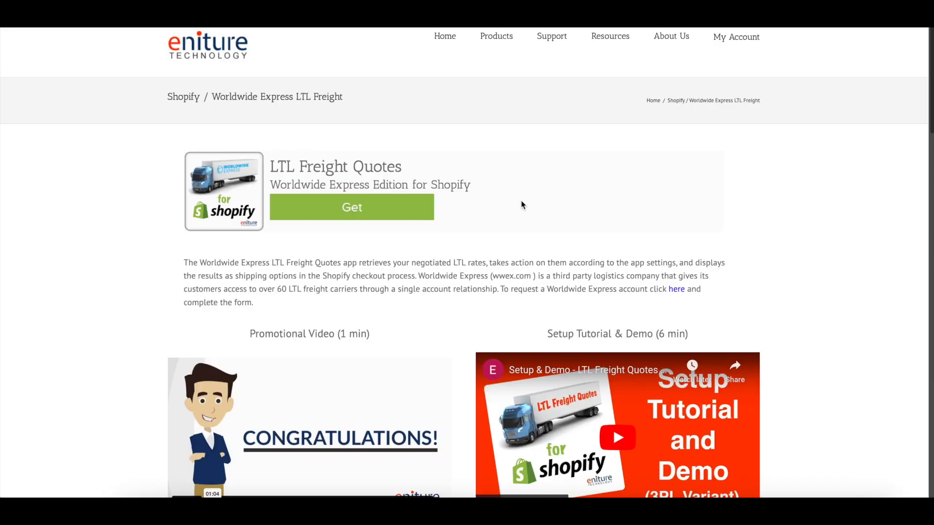
Review the Basic Plan feature list on the Eniture LTL Freight Quotes page, then return to Shopify admin.
scroll(down, 3)
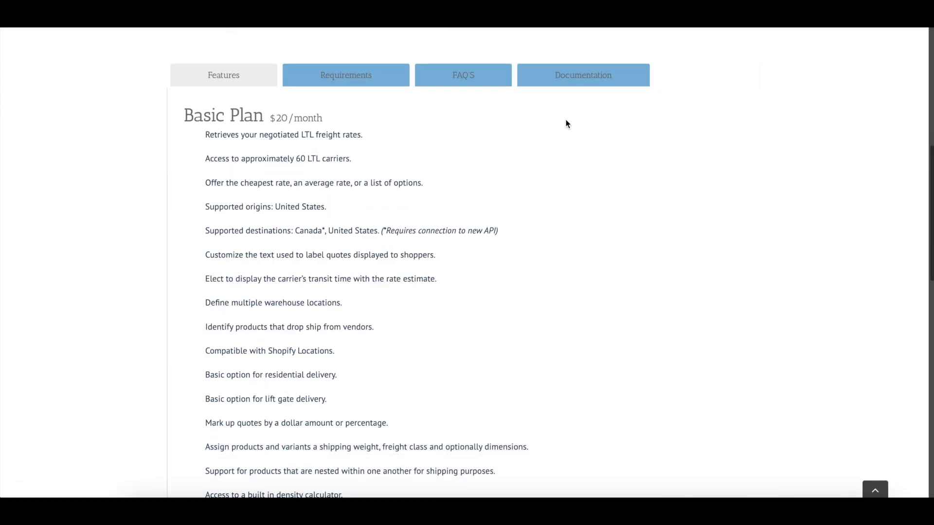
click(582, 75)
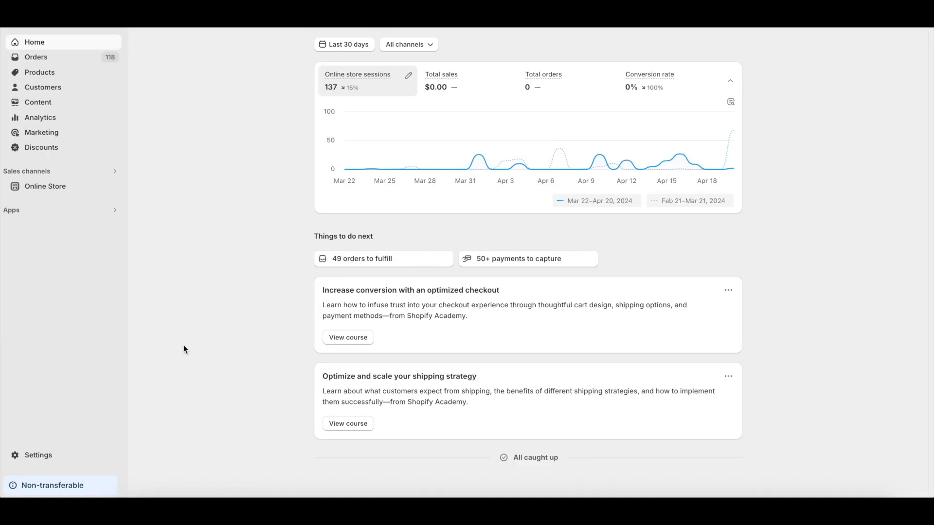
mouse_move(38, 455)
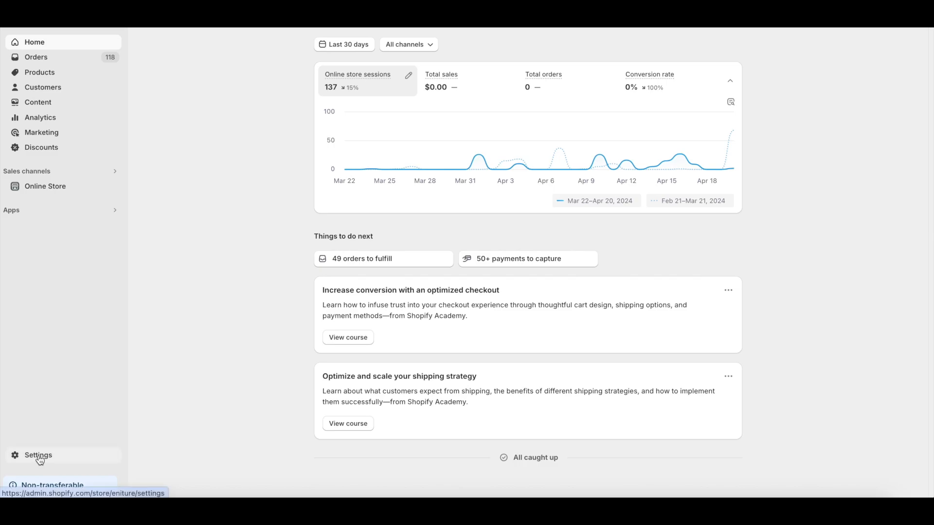
Install WWE LTL Freight Quotes from the Shopify App Store and approve its $20 Basic Plan subscription.
click(38, 455)
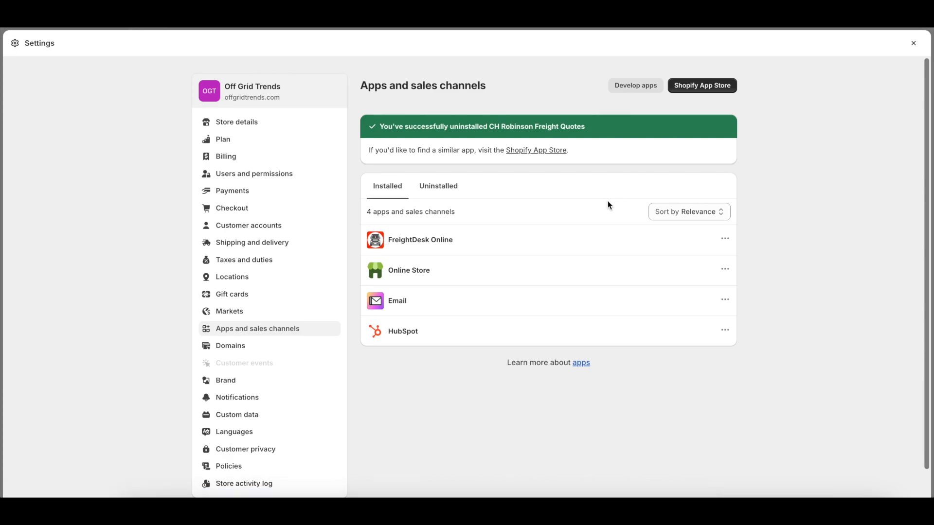
mouse_move(636, 171)
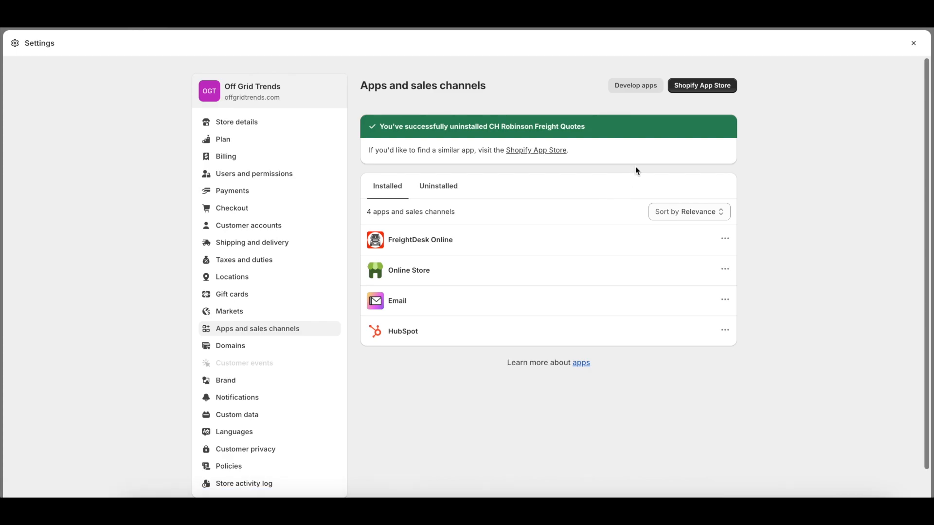
click(702, 85)
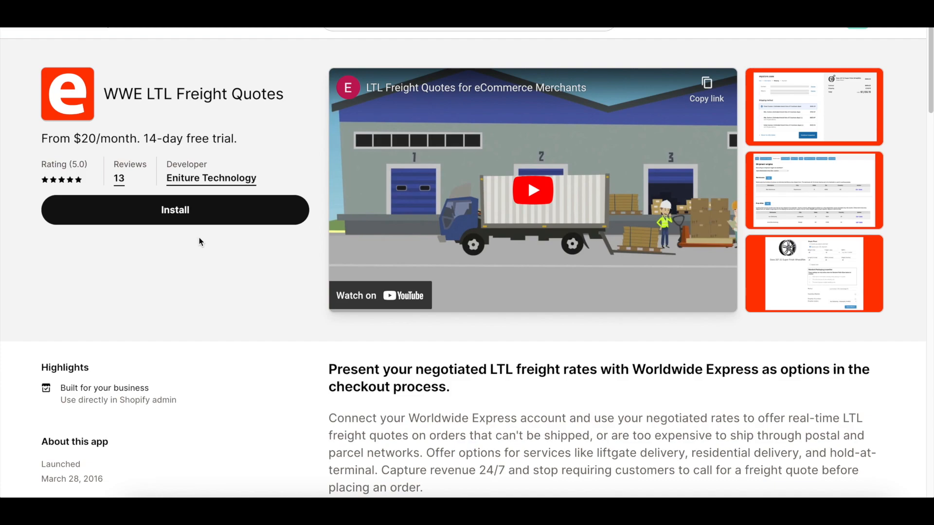
click(174, 210)
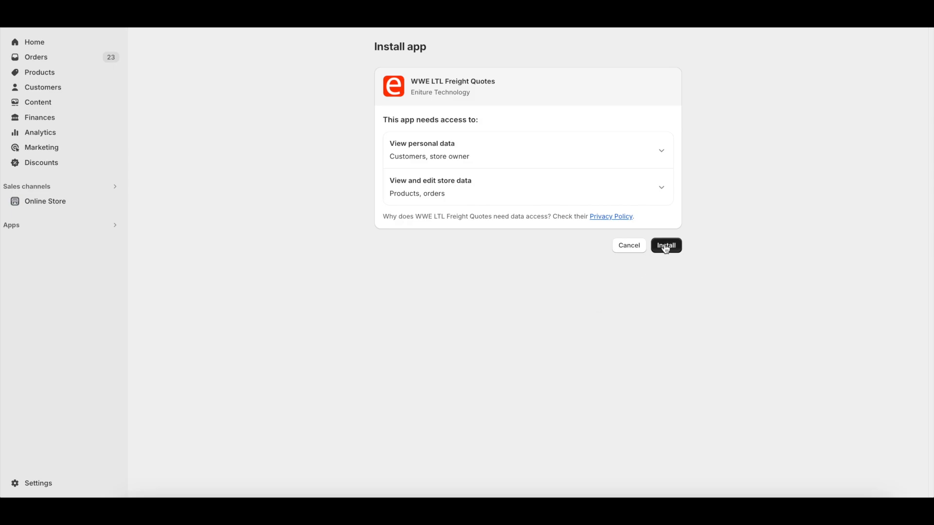
click(665, 245)
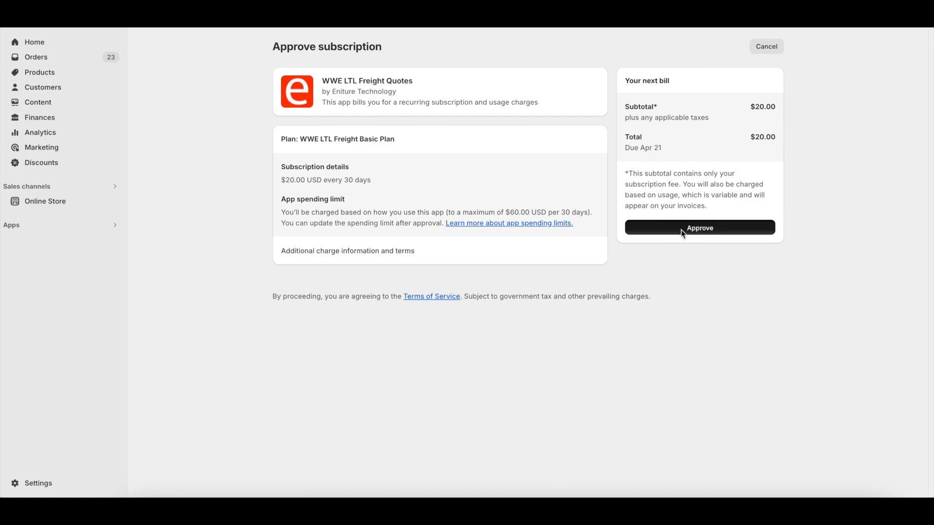
click(699, 227)
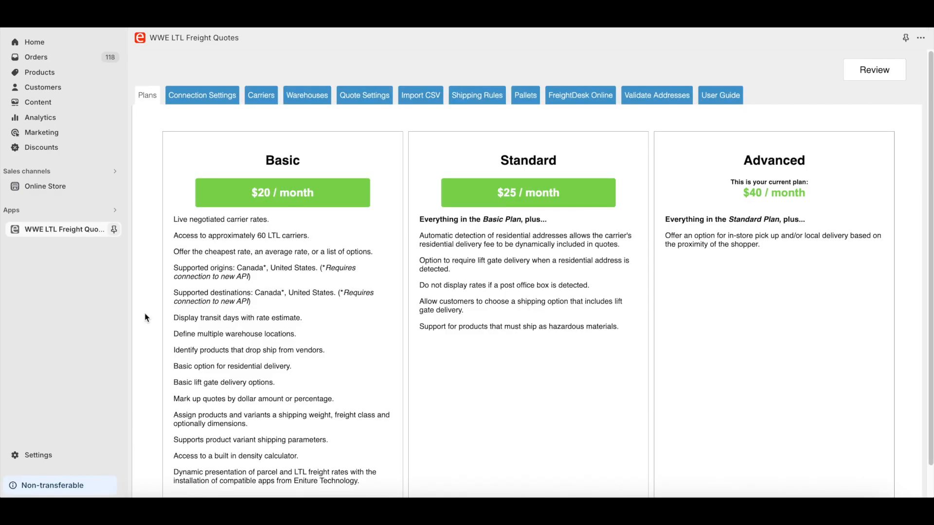
mouse_move(115, 392)
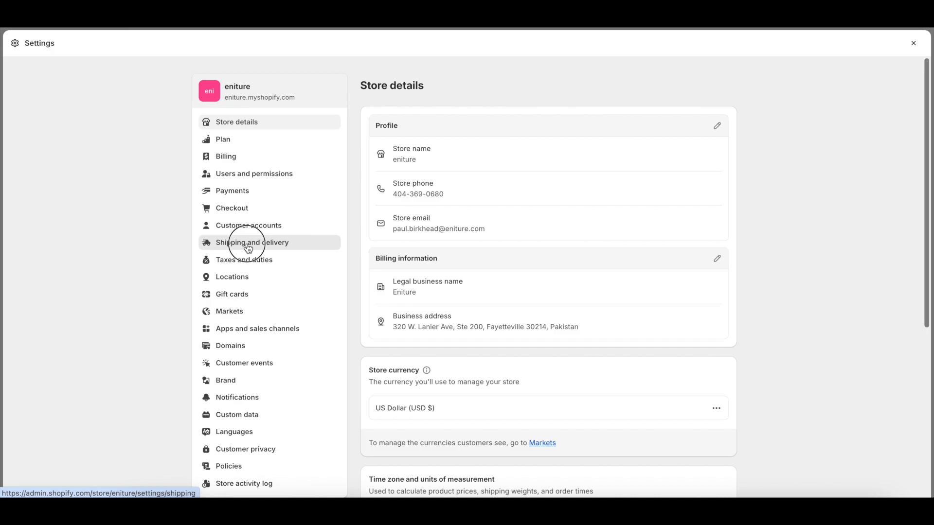
Go to the store's Shipping and delivery settings.
click(251, 242)
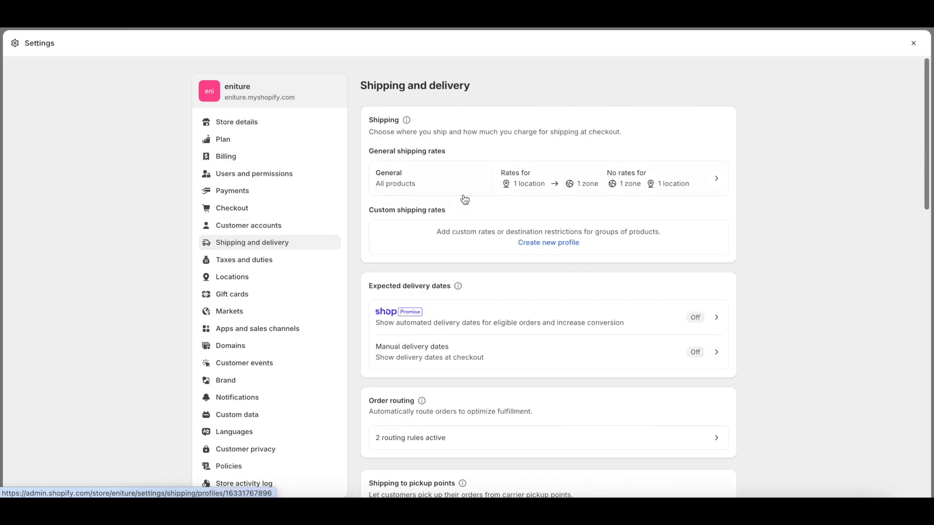
mouse_move(718, 182)
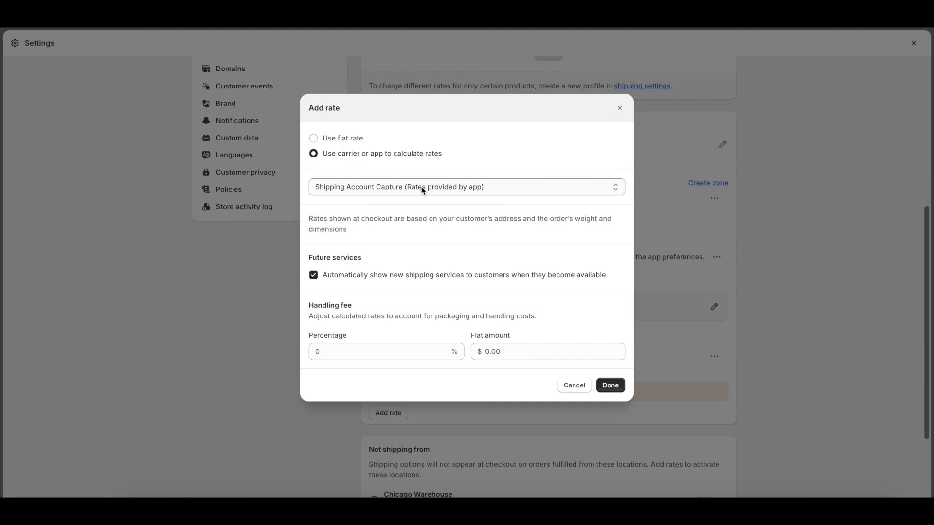
Add a Worldwide Express LTL Freight app rate to the US Domestic zone, save the profile and return to the app.
click(466, 187)
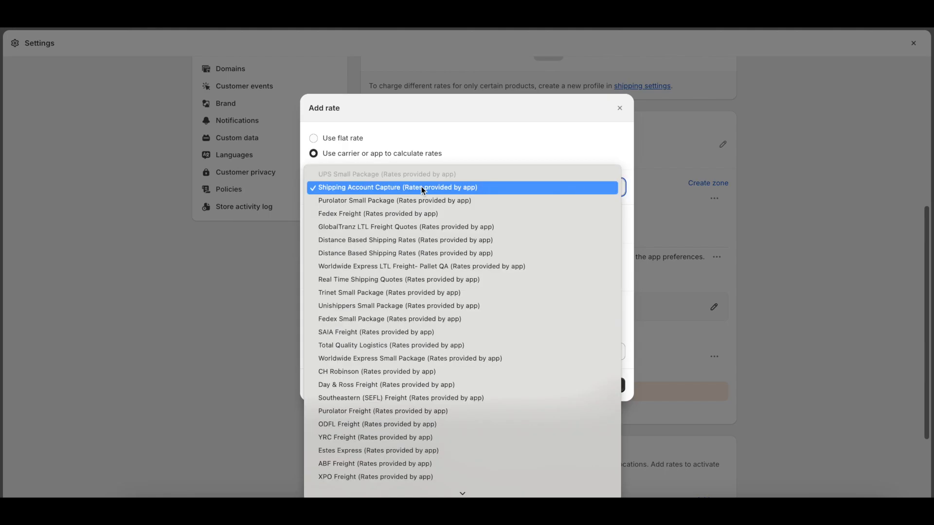
click(421, 267)
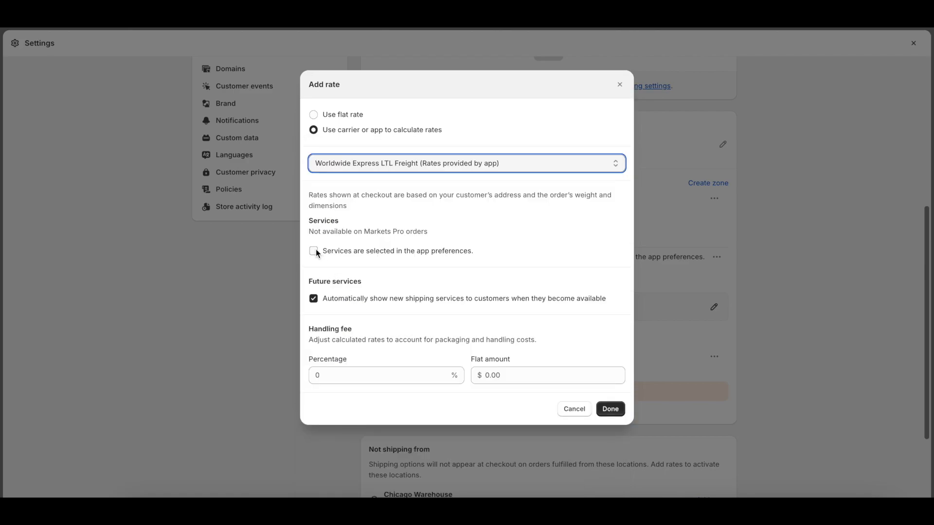
click(313, 250)
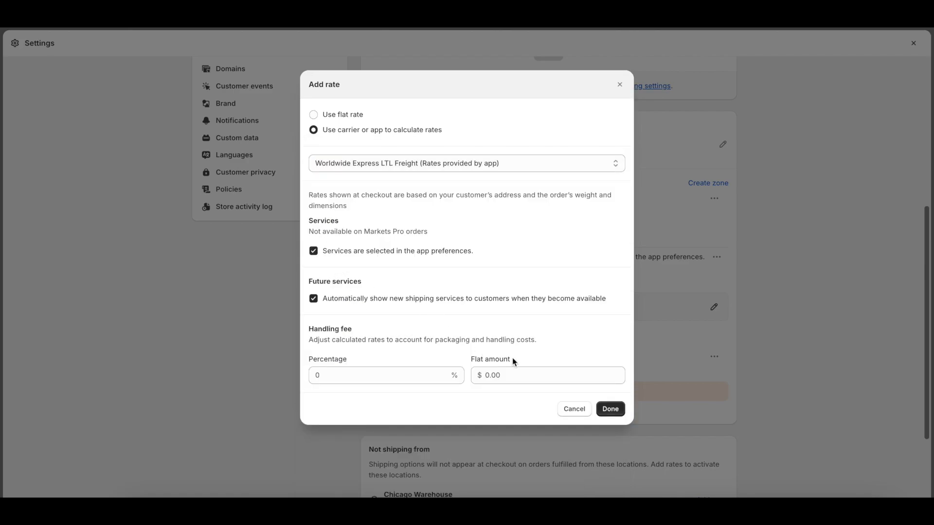
click(609, 409)
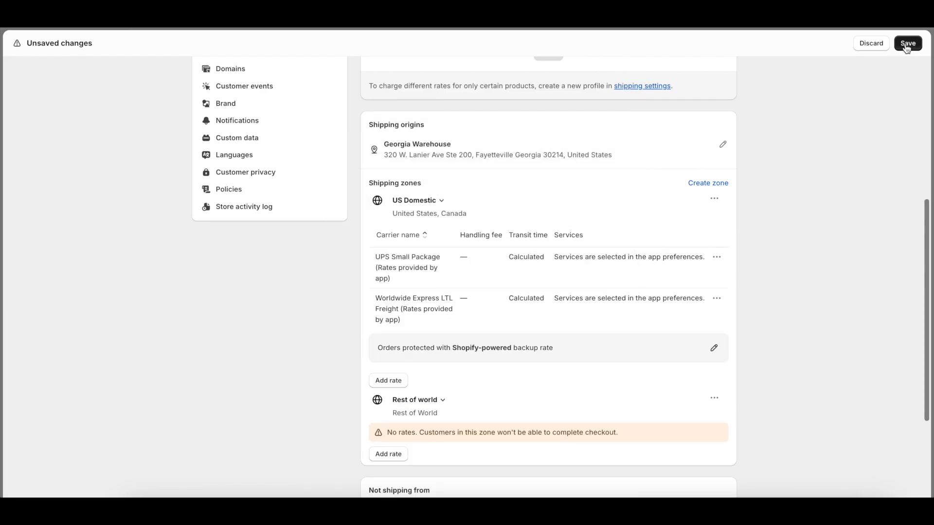
click(908, 42)
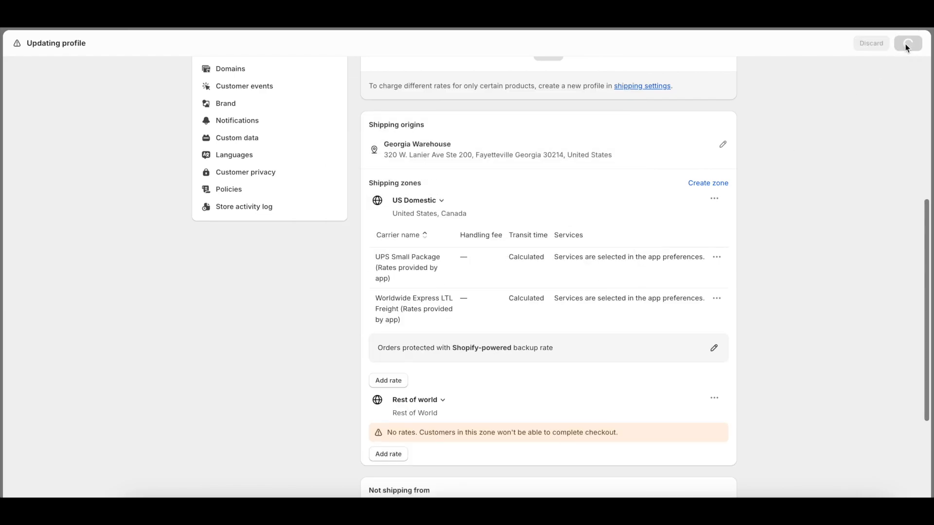
click(907, 43)
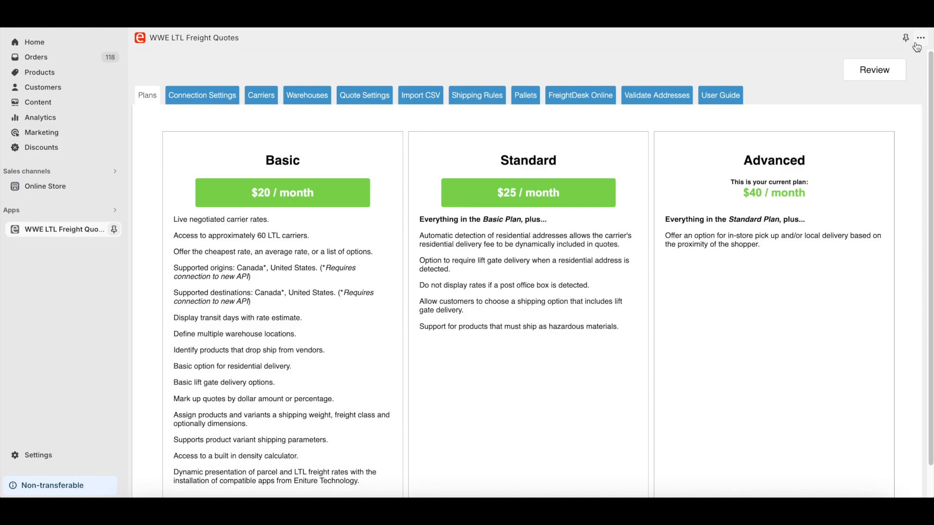
mouse_move(179, 199)
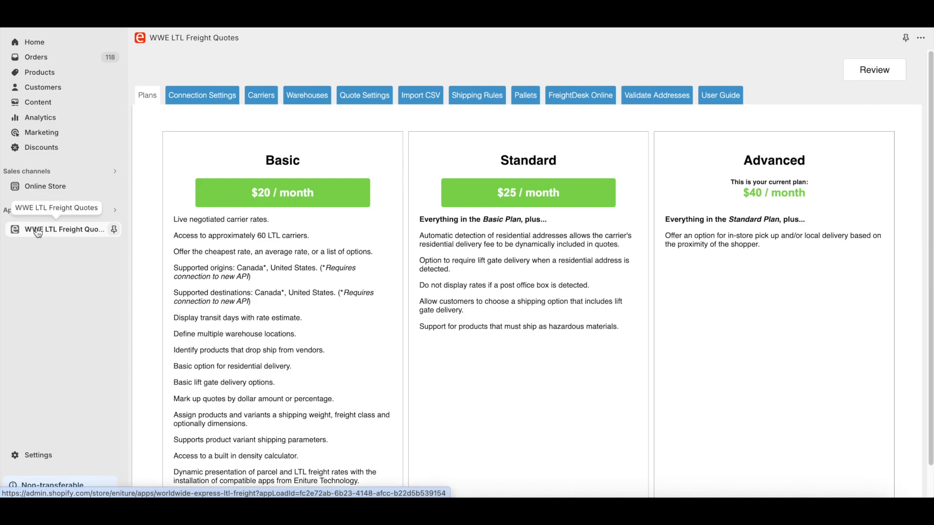
mouse_move(192, 120)
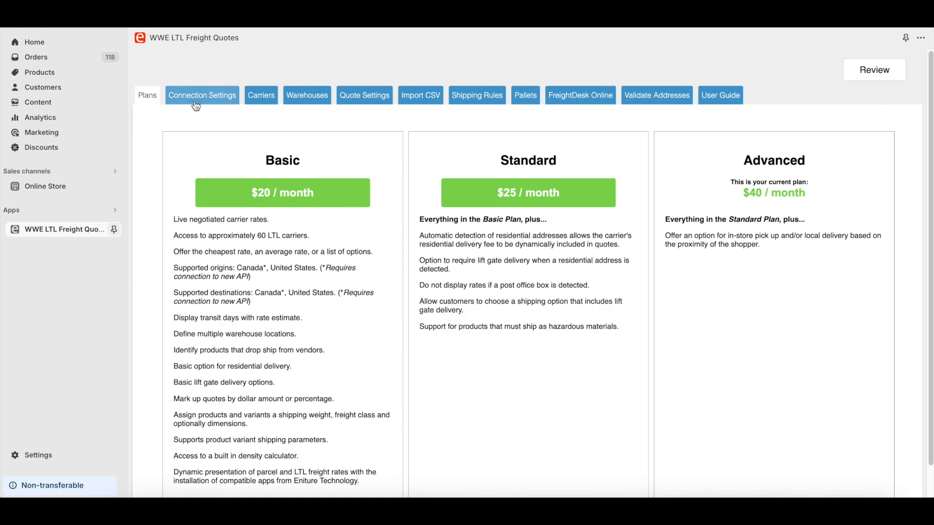
In Connection Settings, try the New API choice and settle back on the Legacy API connection.
click(203, 94)
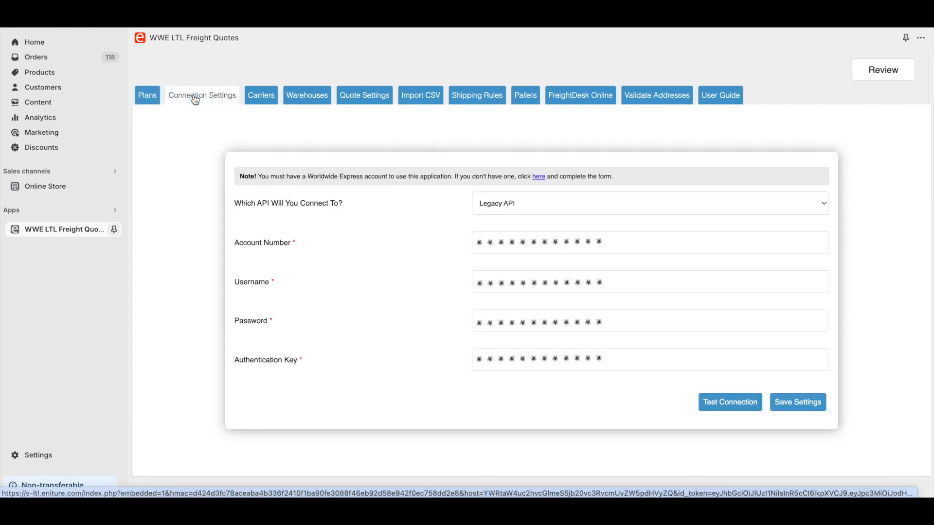
click(649, 203)
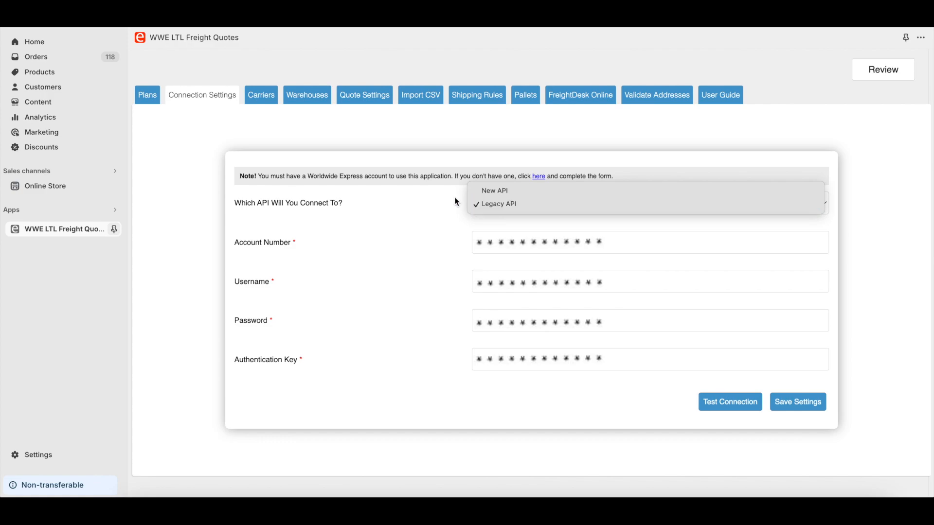
click(498, 203)
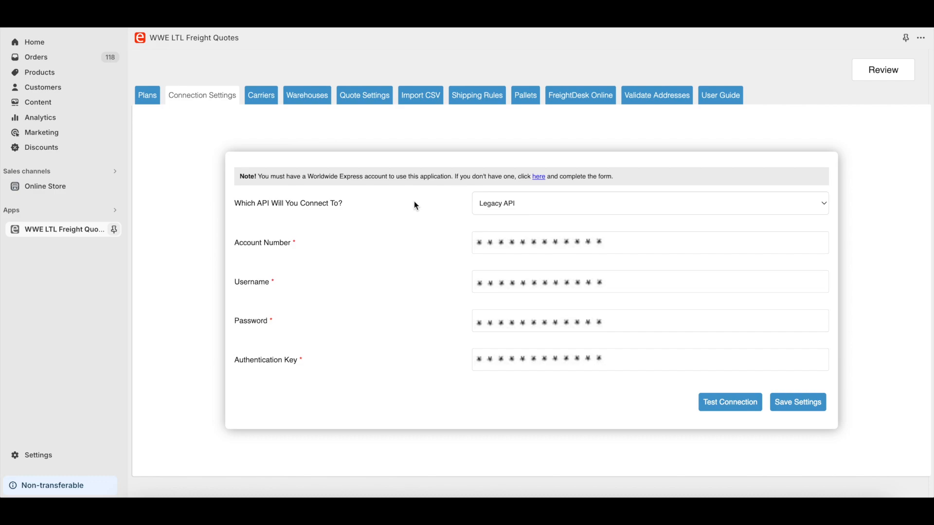
mouse_move(476, 206)
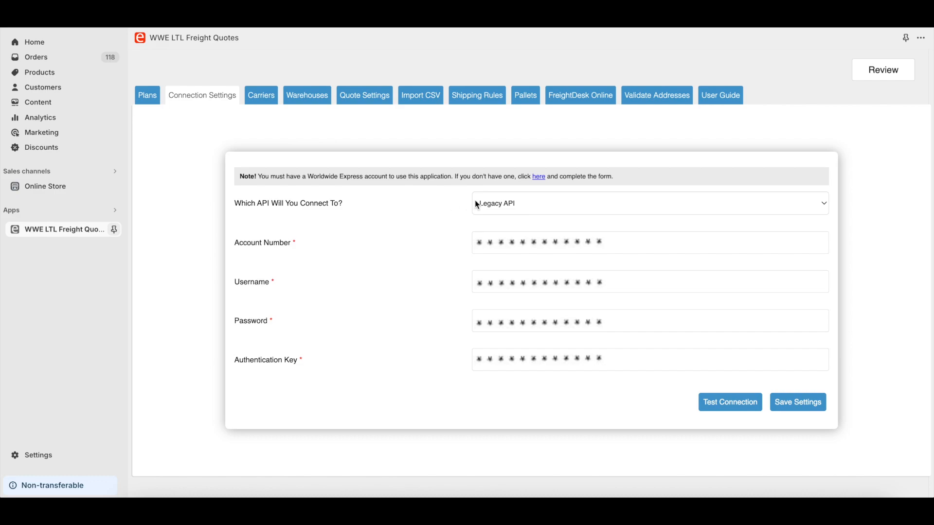
click(648, 203)
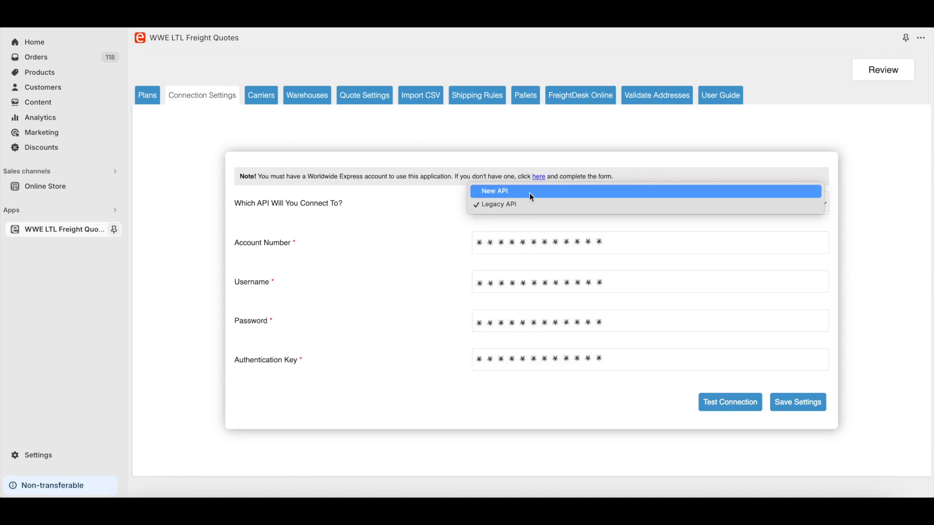
click(494, 192)
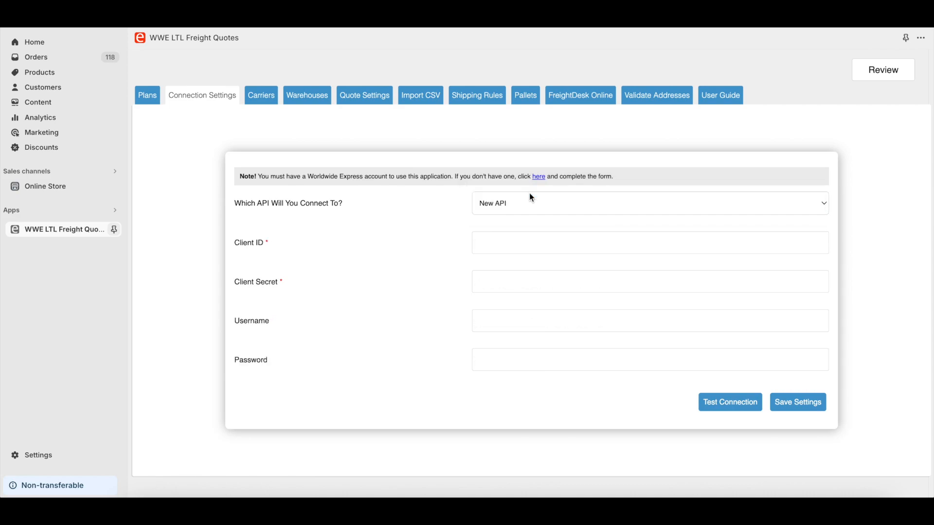
mouse_move(530, 203)
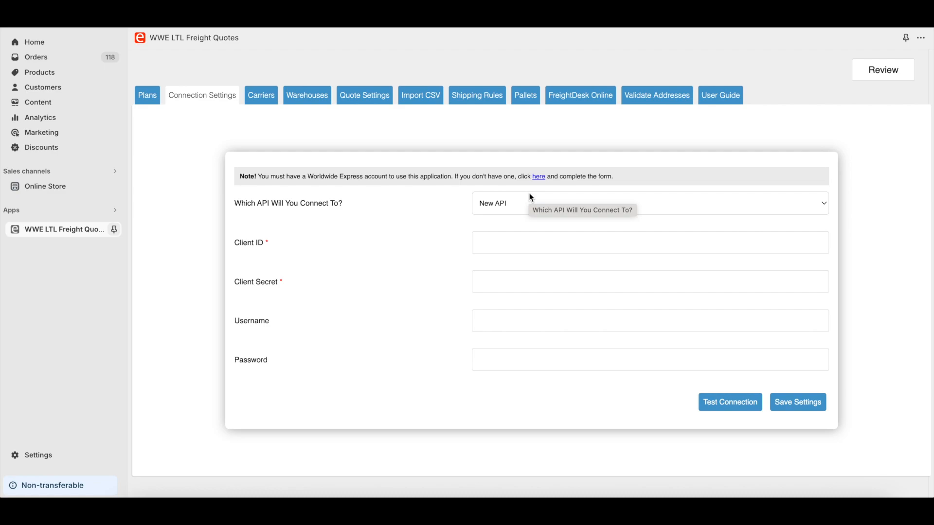
click(648, 203)
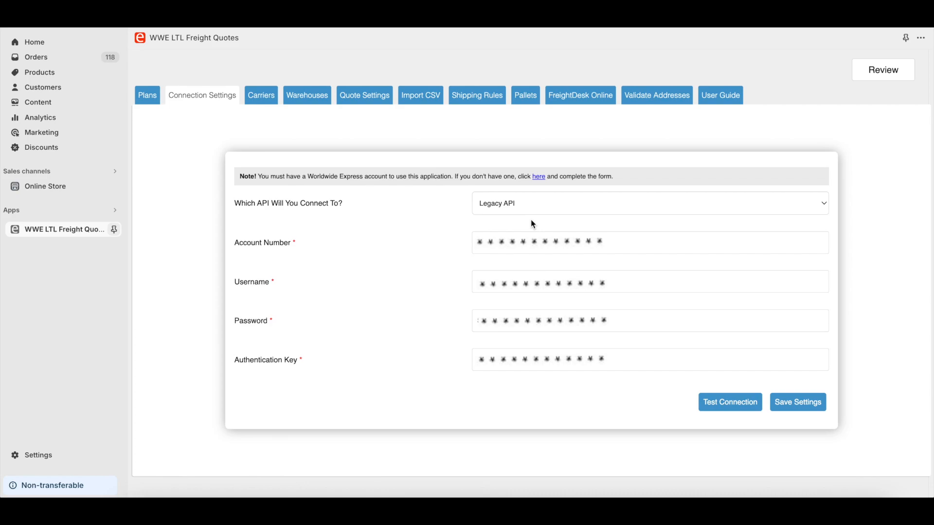
click(797, 402)
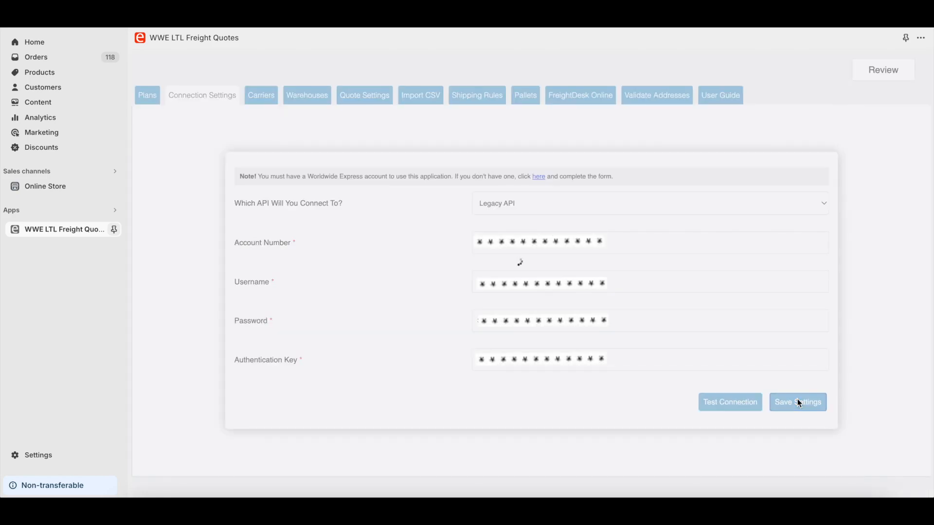
Save the Legacy API credentials and run a connection test.
click(797, 401)
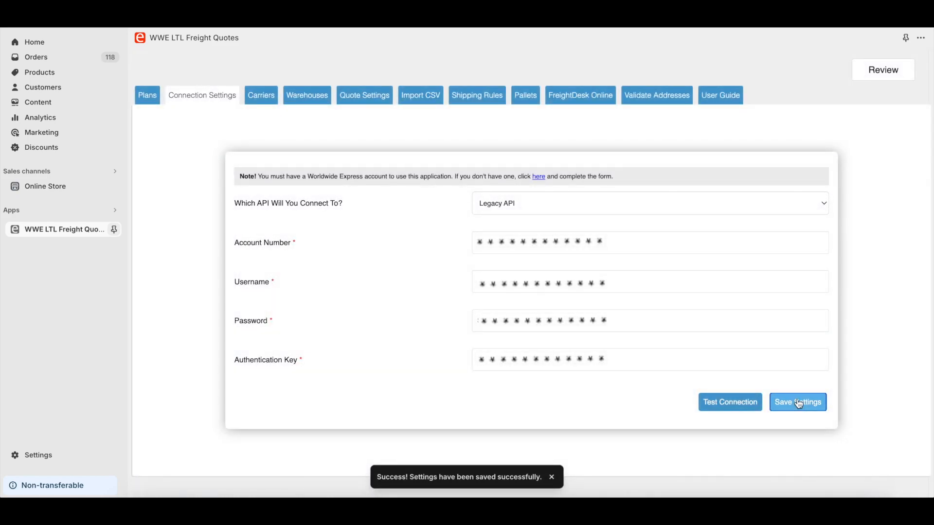
click(729, 401)
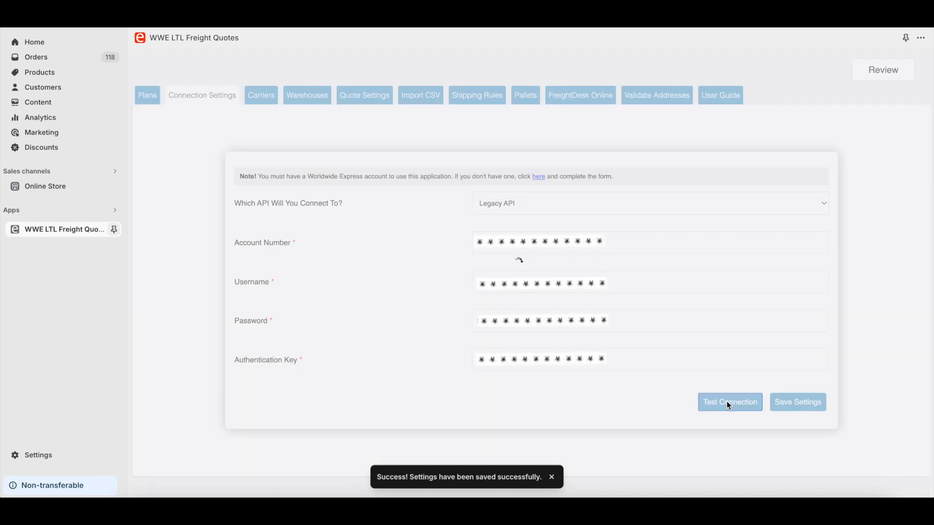
click(729, 402)
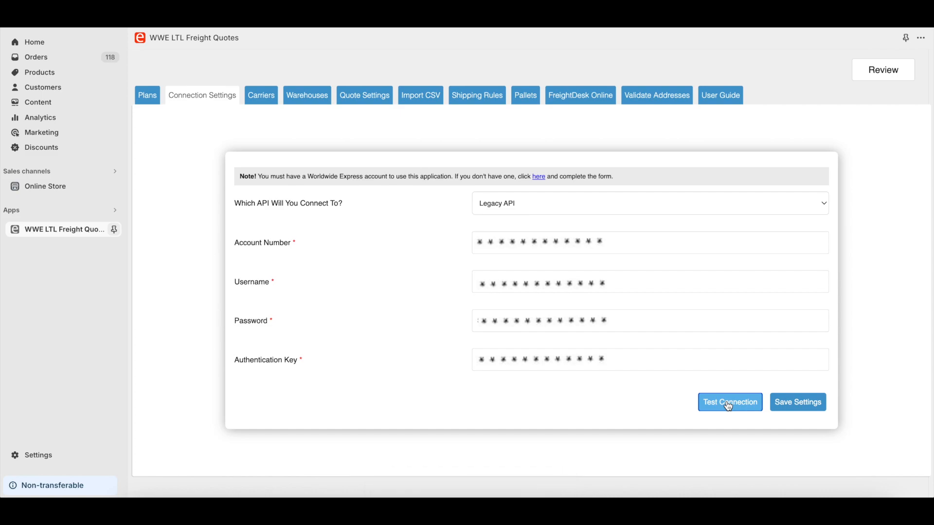
mouse_move(423, 211)
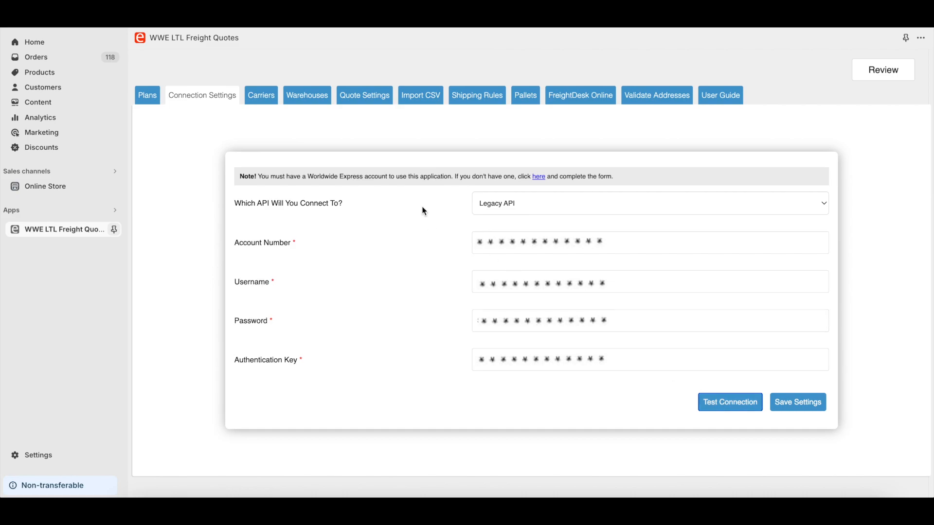
Review the Carriers list with every freight carrier checked for inclusion in quotes.
click(260, 95)
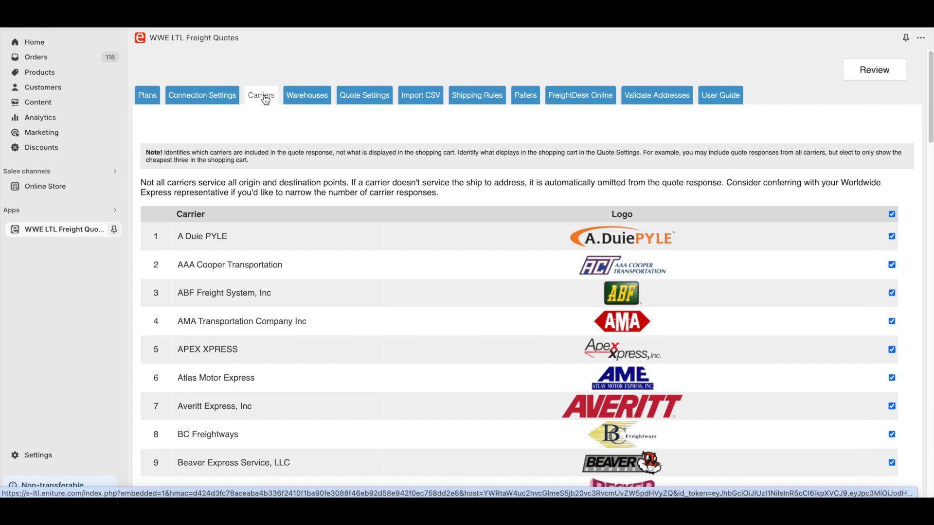
scroll(down, 3)
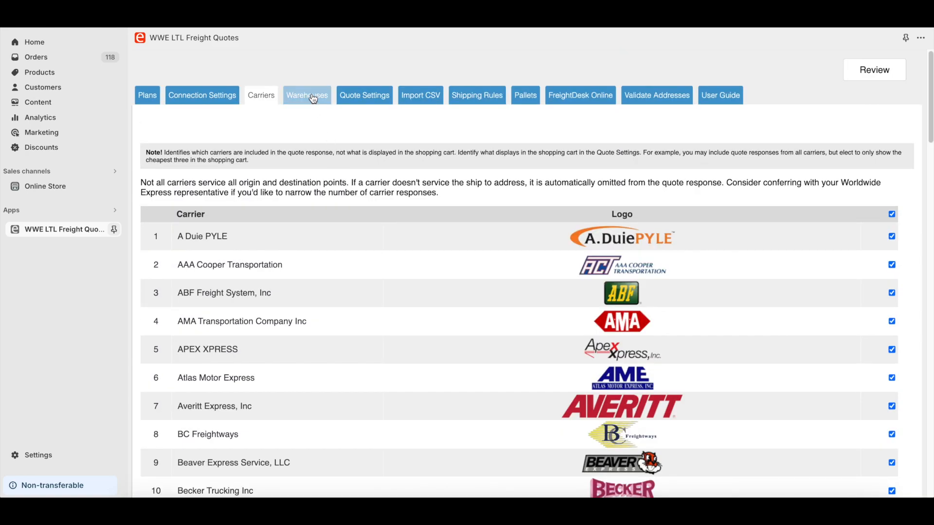
Add and save a warehouse origin nicknamed 'Warehouse' in Rochester, IL 62563, US.
click(306, 95)
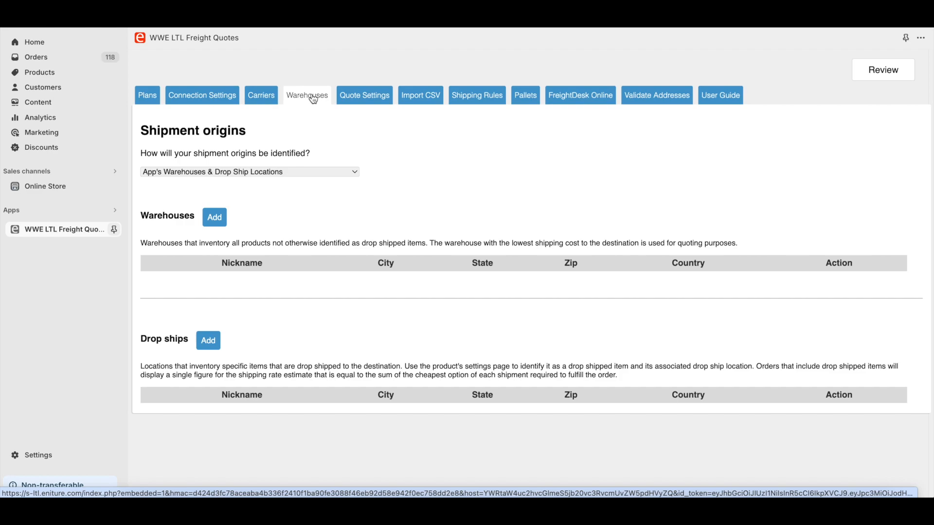
mouse_move(236, 189)
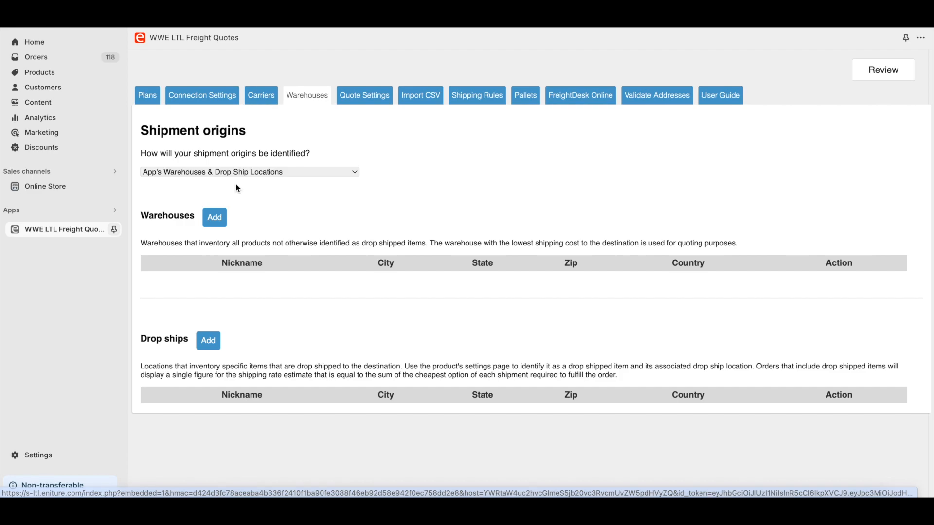
click(214, 217)
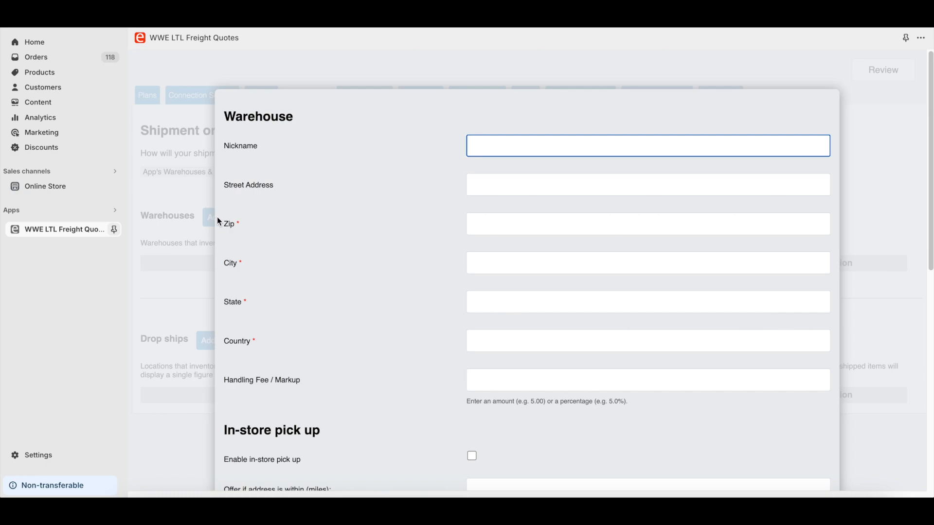
text(Warehouse)
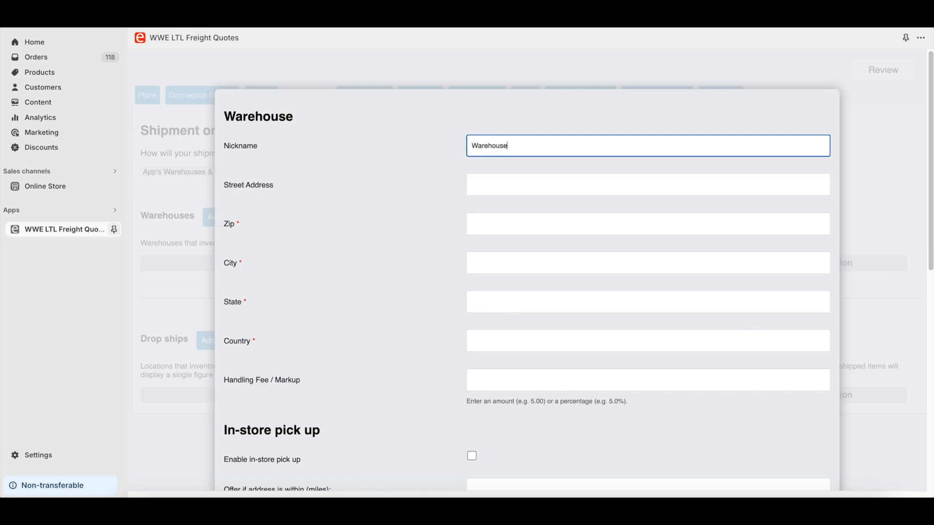
text(62563)
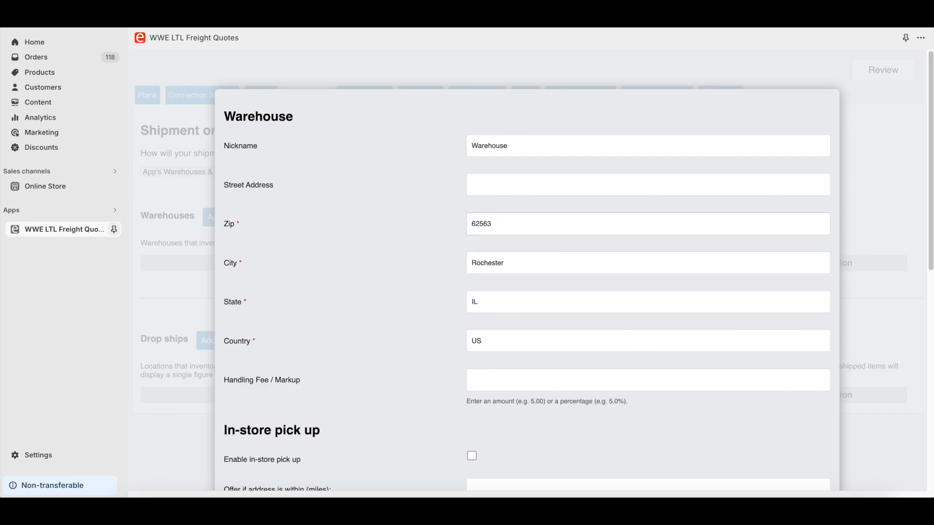
scroll(down, 3)
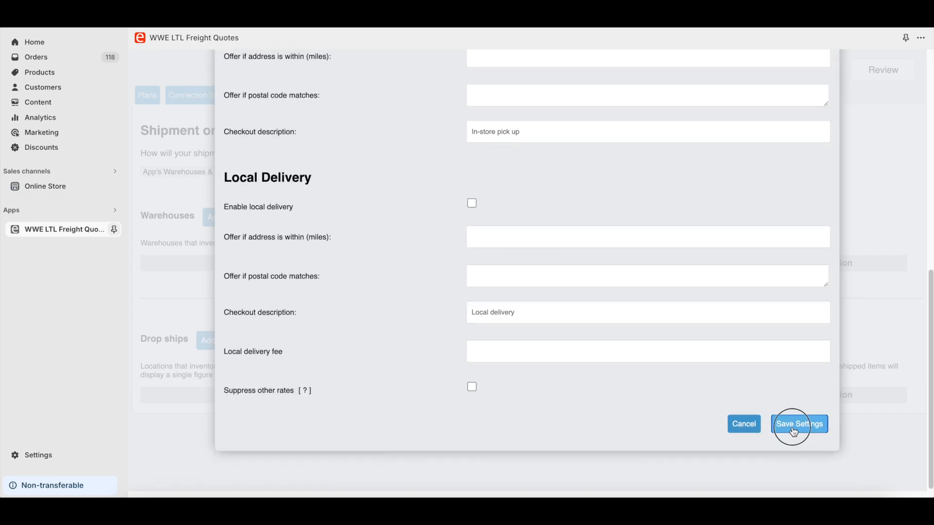
click(797, 424)
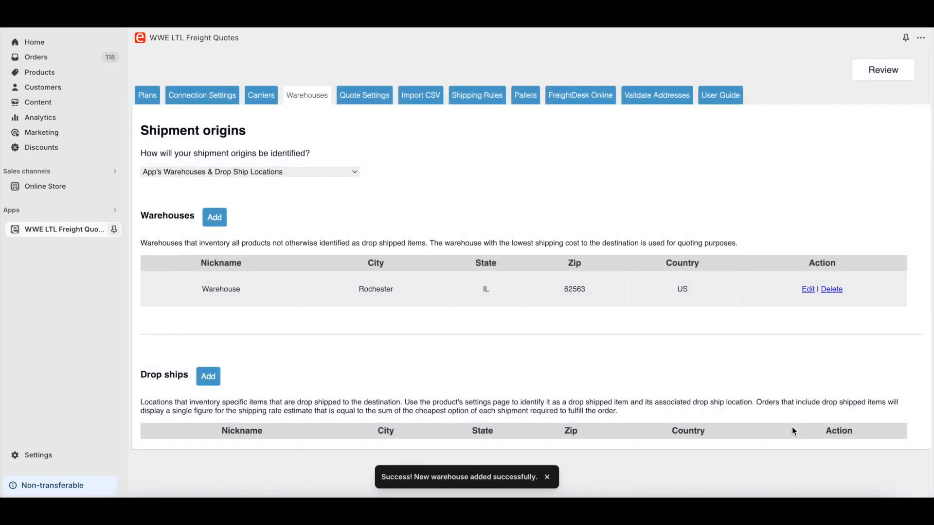
Keep Cheapest Options as the rating method, offer lift gate delivery as an option, and save the quote settings.
click(364, 95)
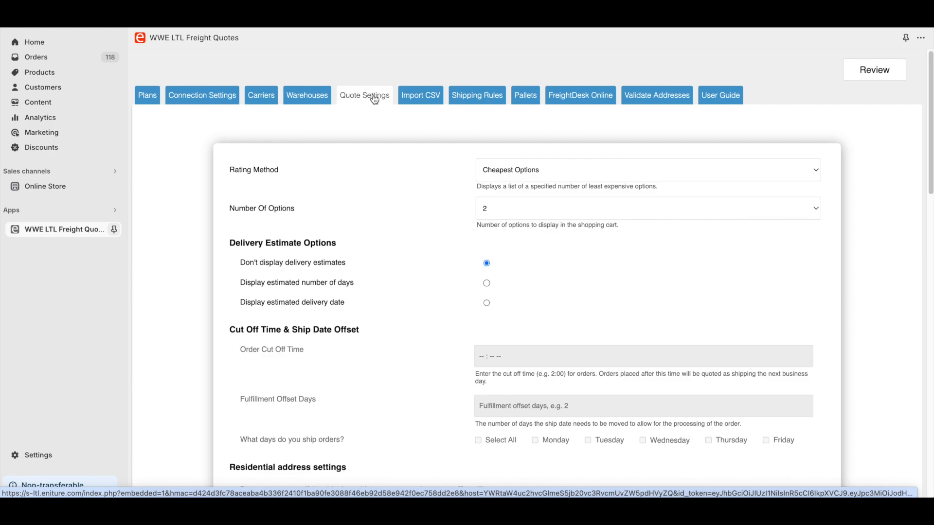
click(645, 169)
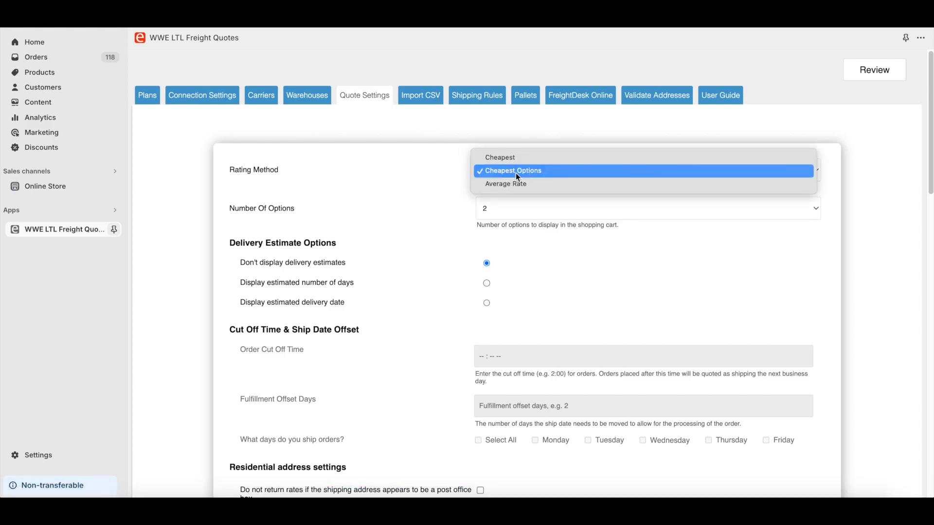
click(514, 171)
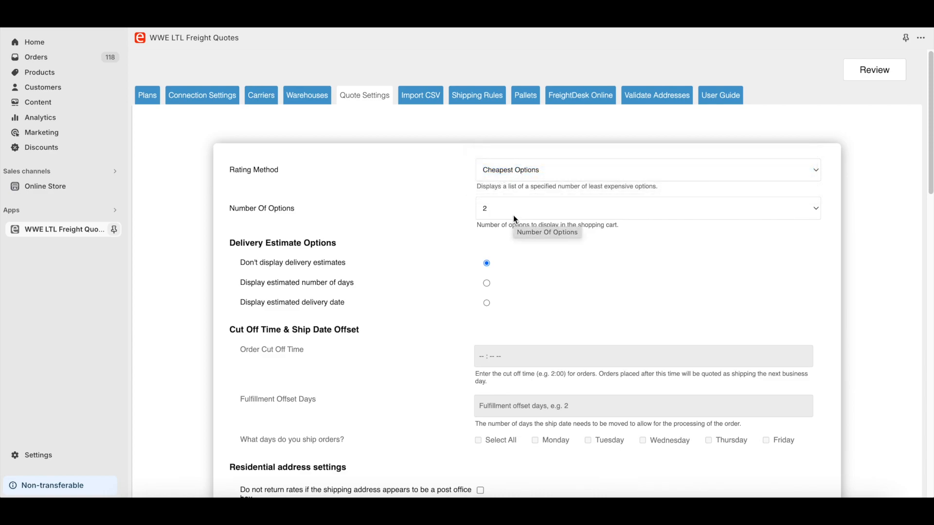
mouse_move(510, 213)
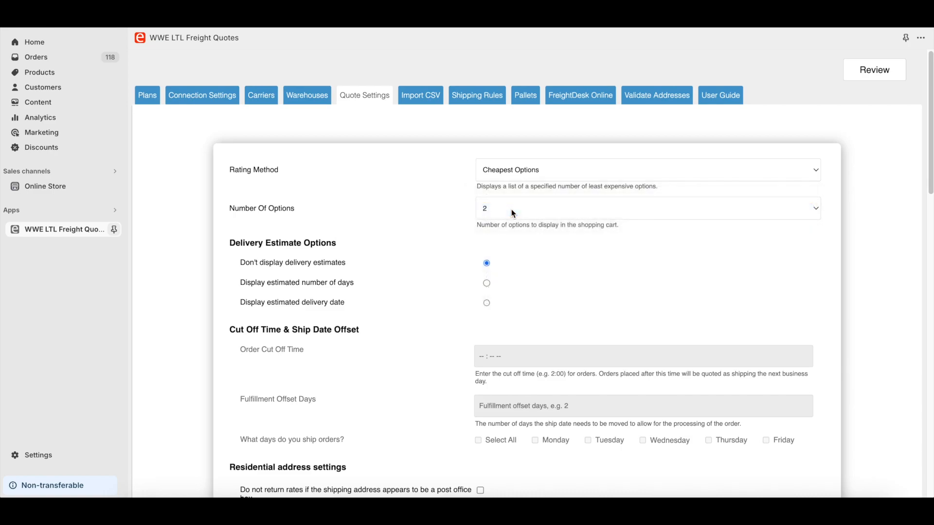
scroll(down, 3)
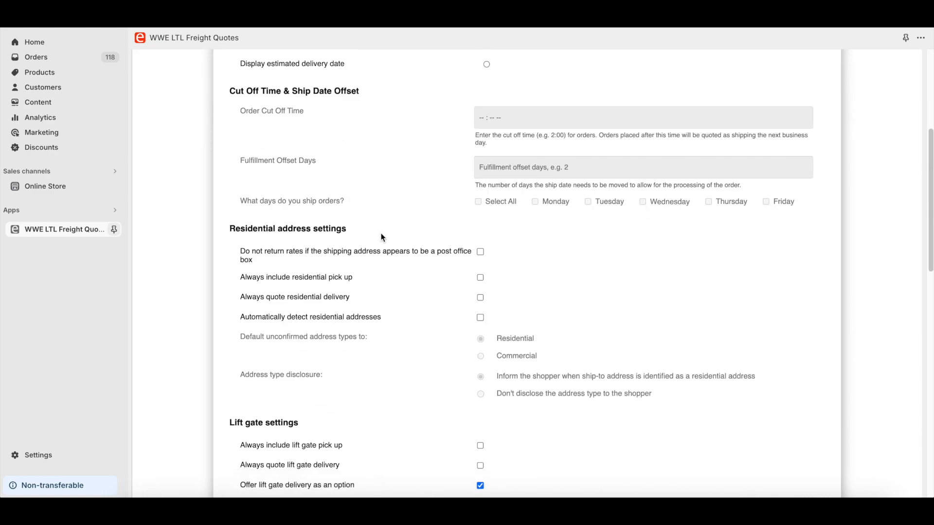
scroll(down, 3)
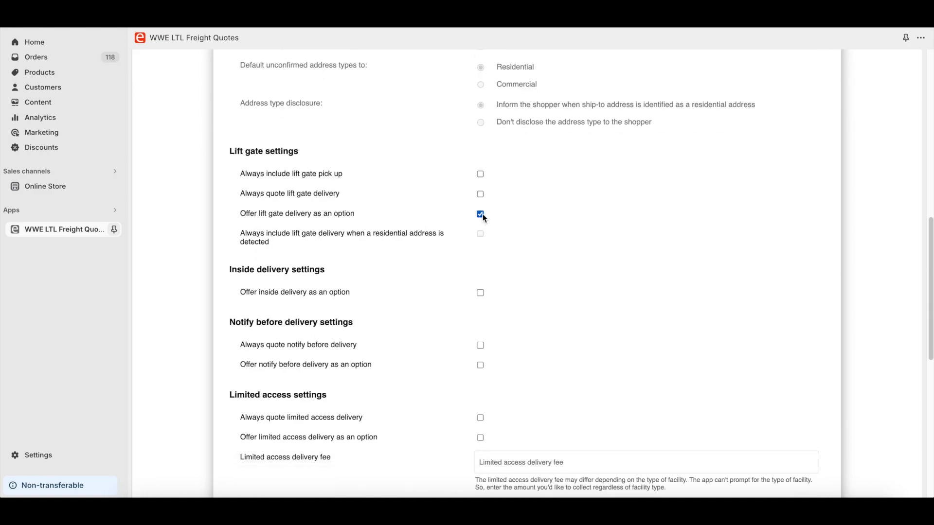
mouse_move(481, 214)
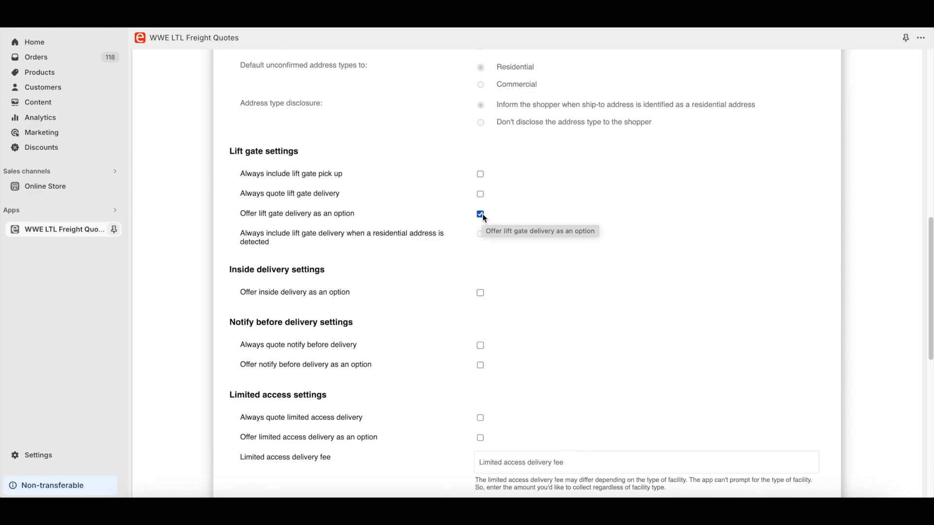
scroll(down, 3)
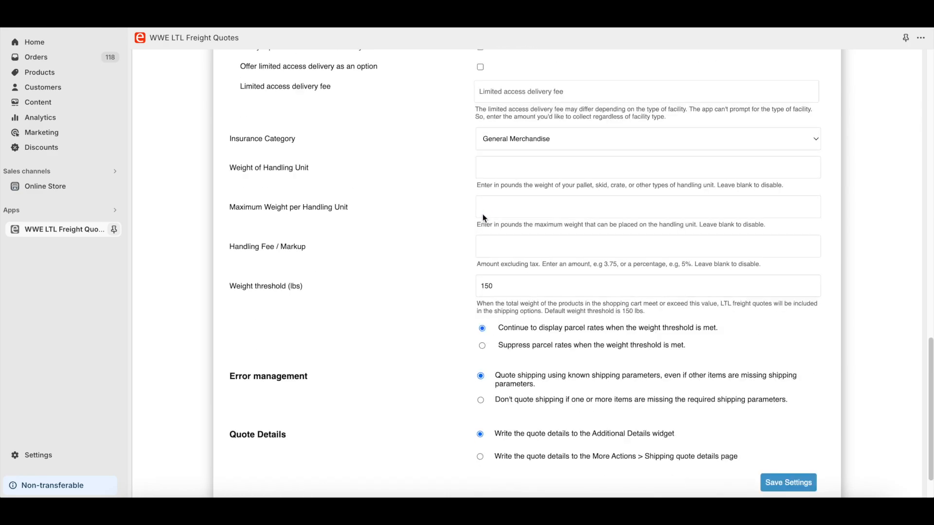
click(786, 429)
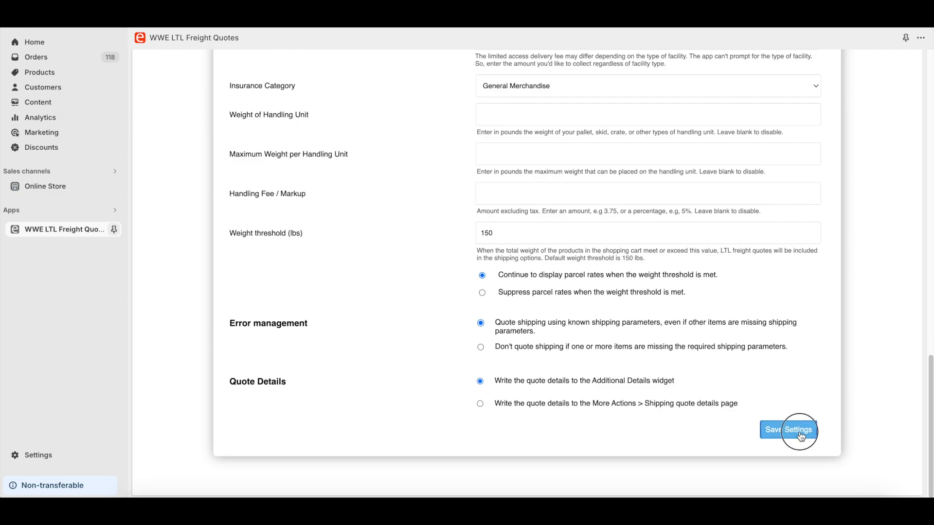
click(787, 429)
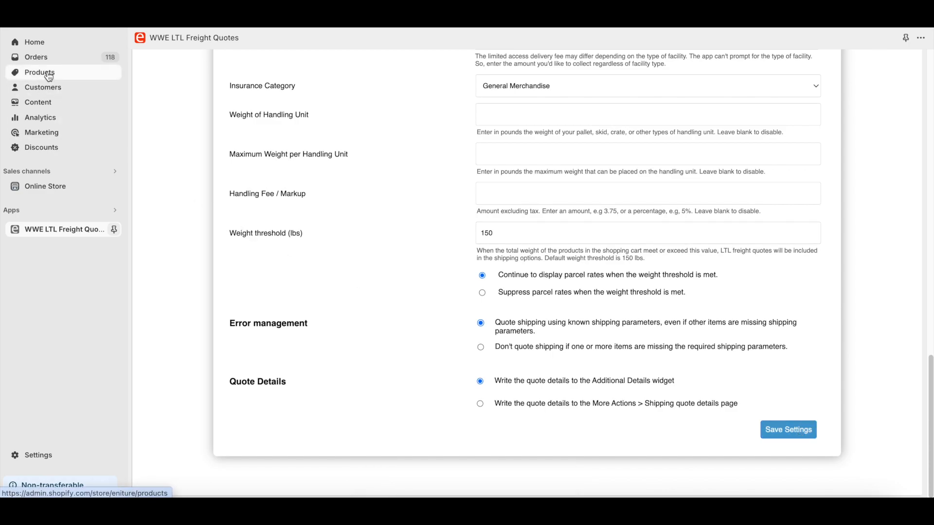
Open the Boss 337 22 Super Finish Wheel/Rim product's WWE LTL freight parameters via More actions.
click(40, 72)
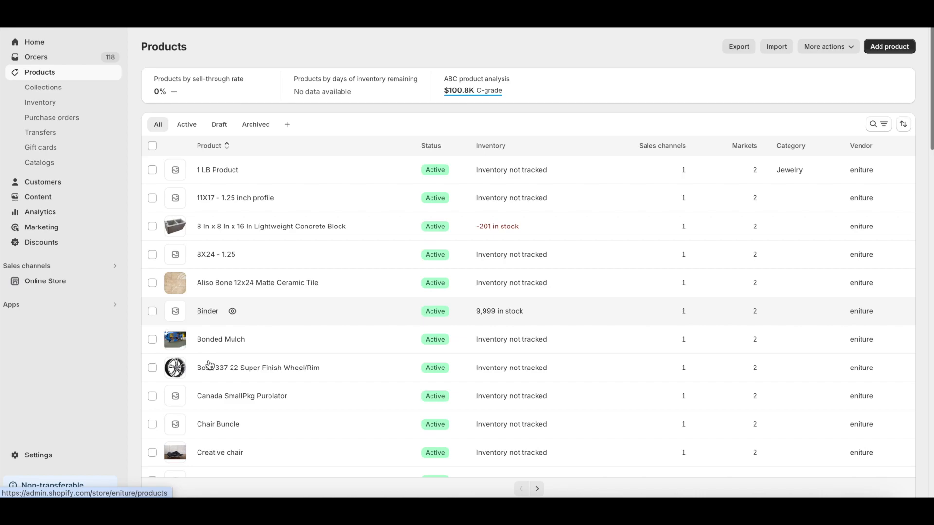
click(258, 367)
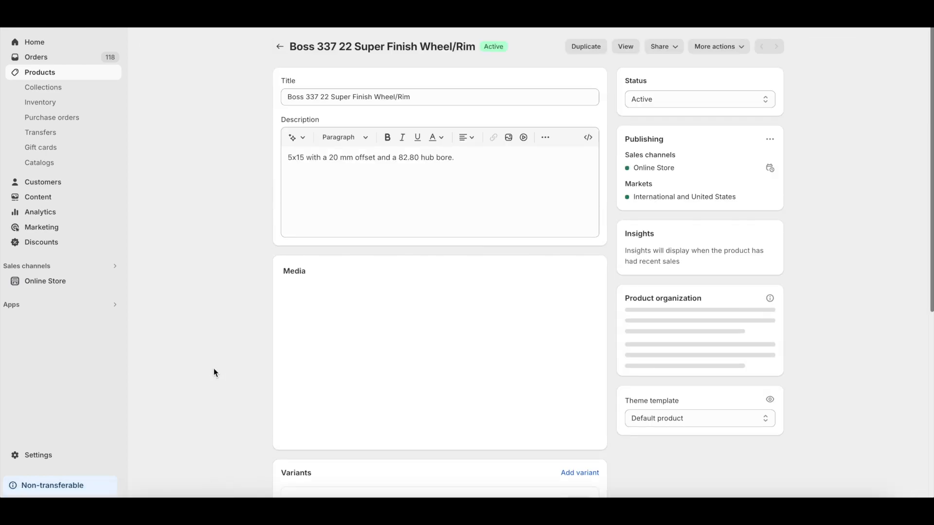
click(715, 46)
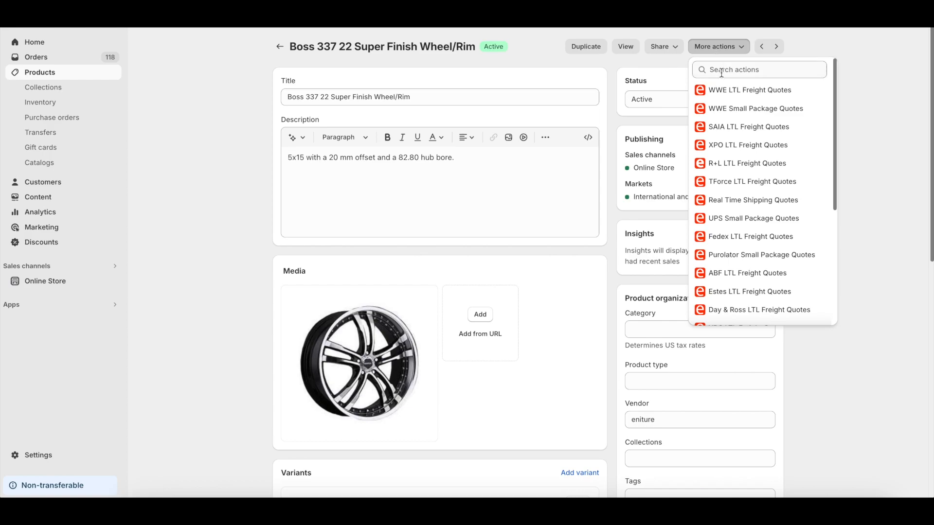
click(750, 89)
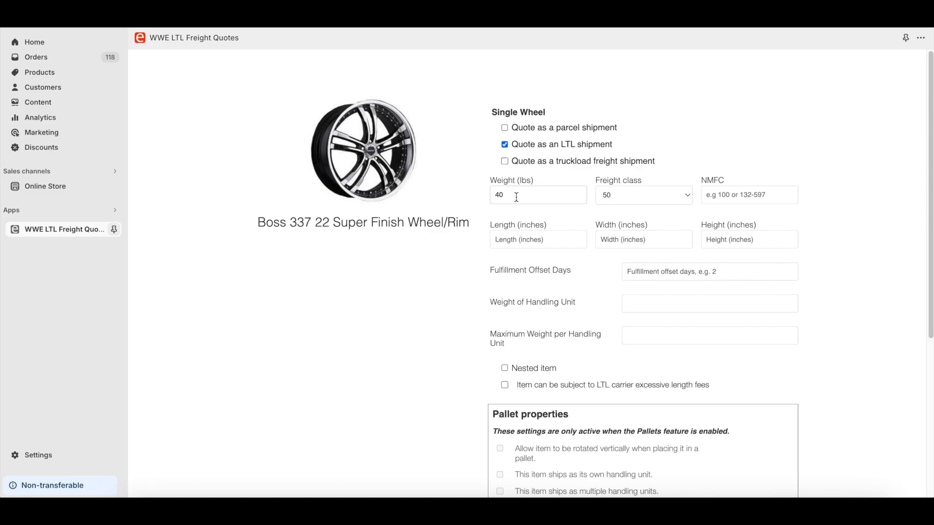
Set the wheel as an LTL shipment of 40 lbs, freight class 50, and save and return.
click(642, 194)
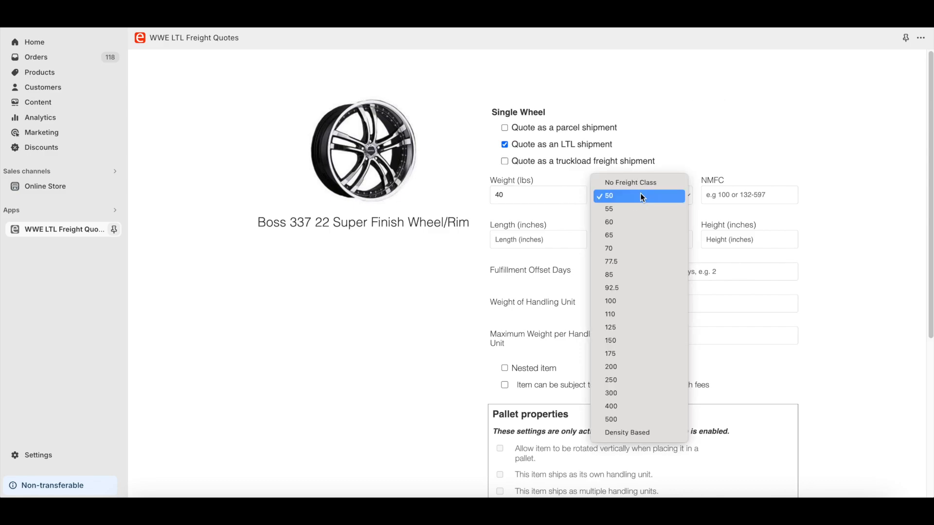
mouse_move(643, 200)
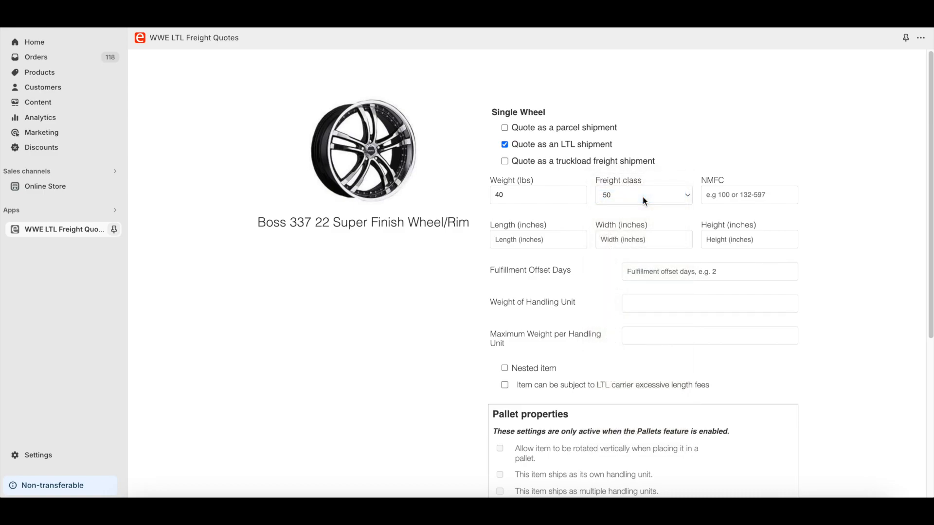
scroll(down, 3)
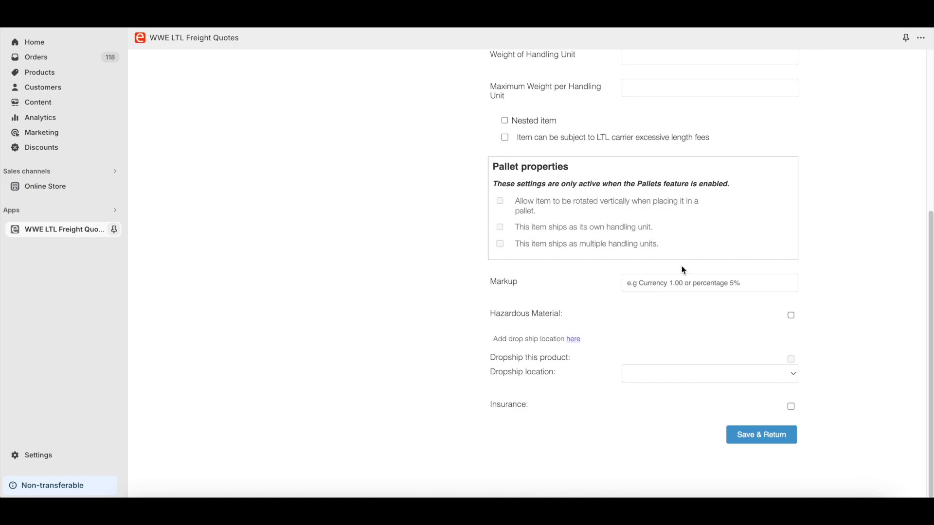
click(760, 433)
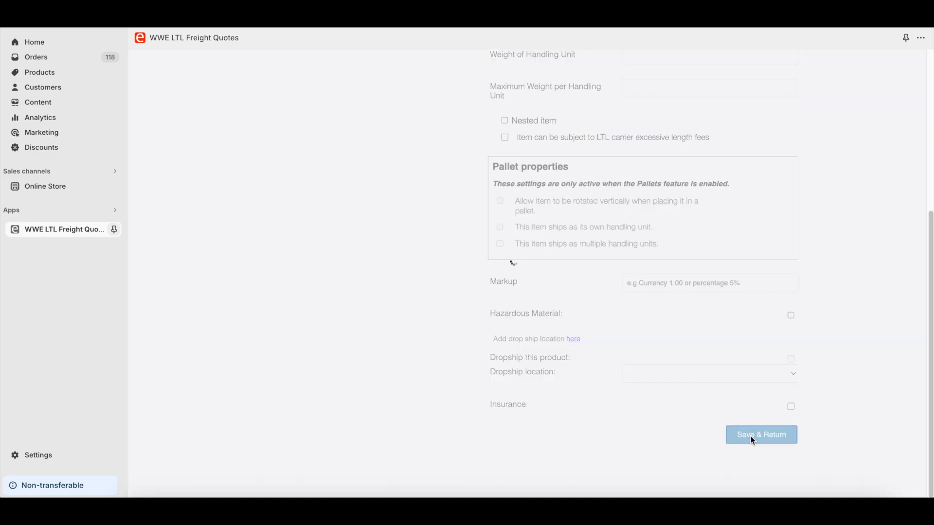
click(761, 434)
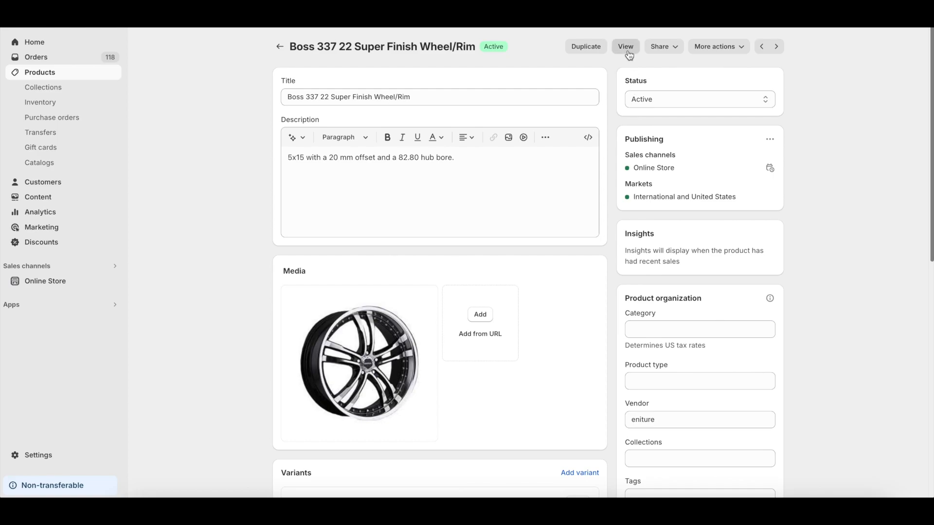
On the storefront, add four Boss 337 22 wheels to the cart and proceed to checkout.
click(624, 47)
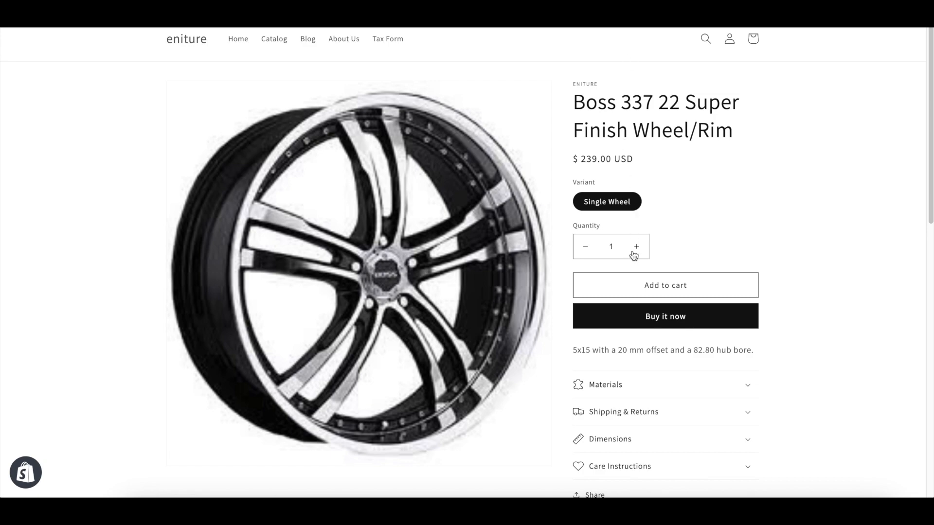
click(635, 246)
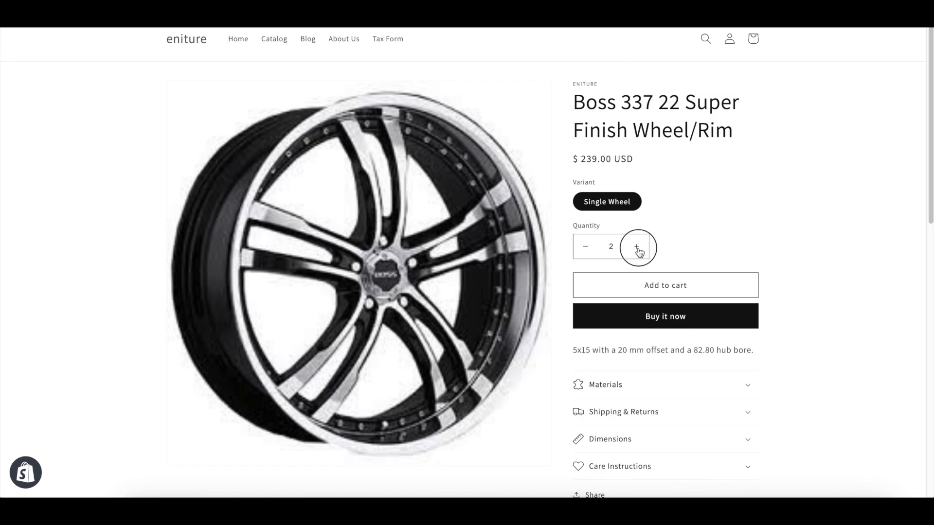
click(636, 246)
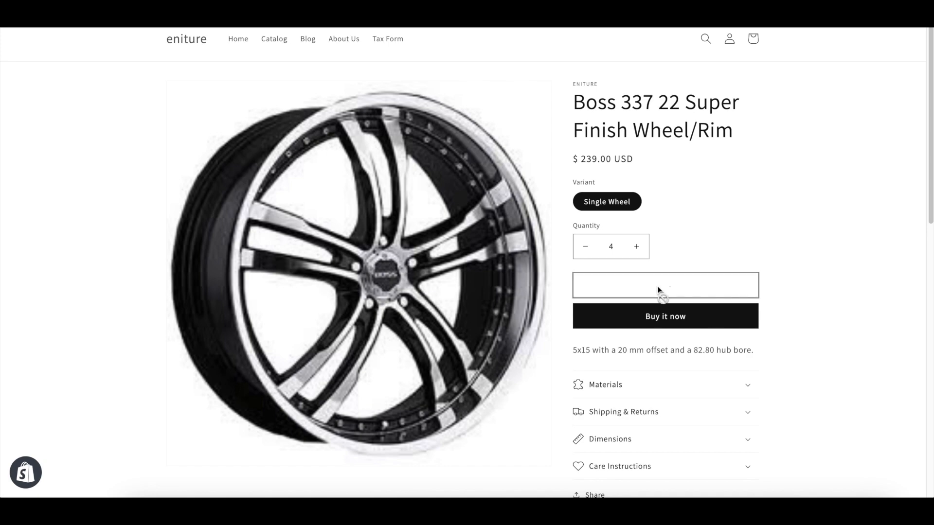
click(664, 285)
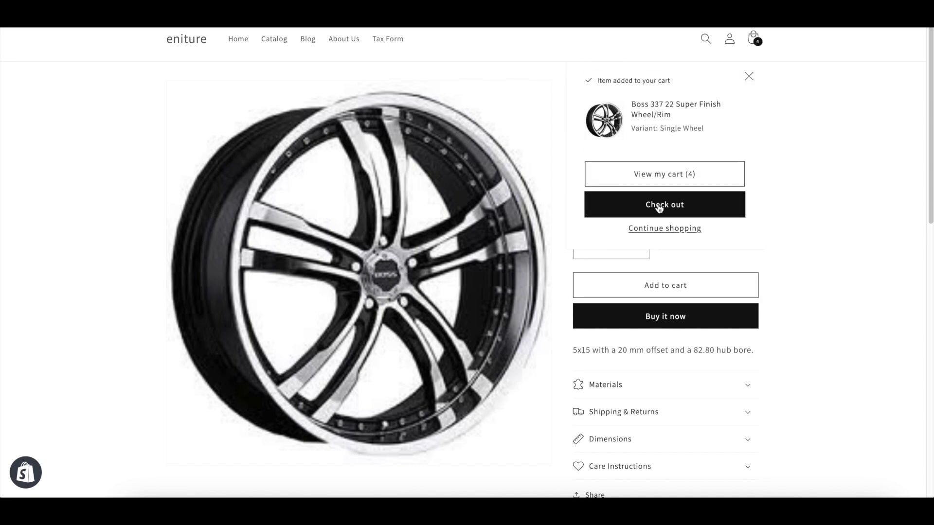
click(664, 204)
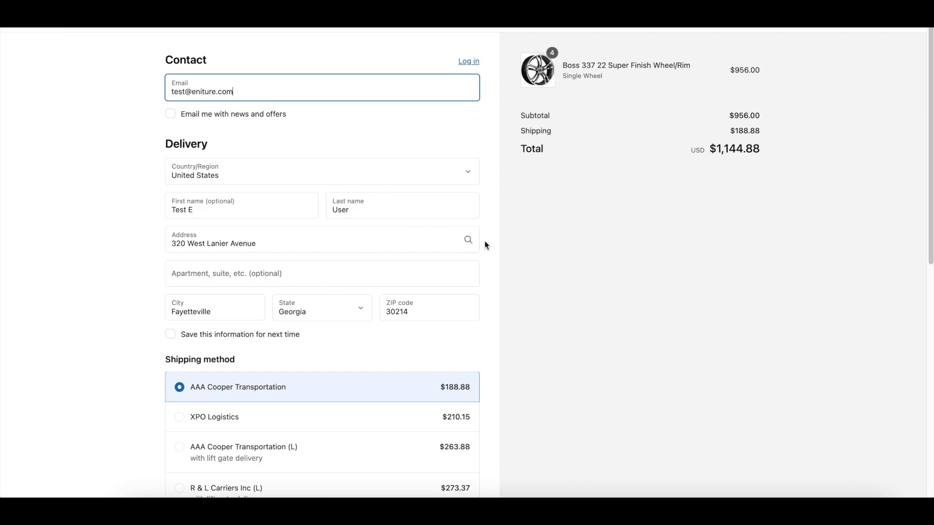
Review the Shipping method section listing four freight rates, including R & L Carriers with lift gate at $273.37.
scroll(down, 3)
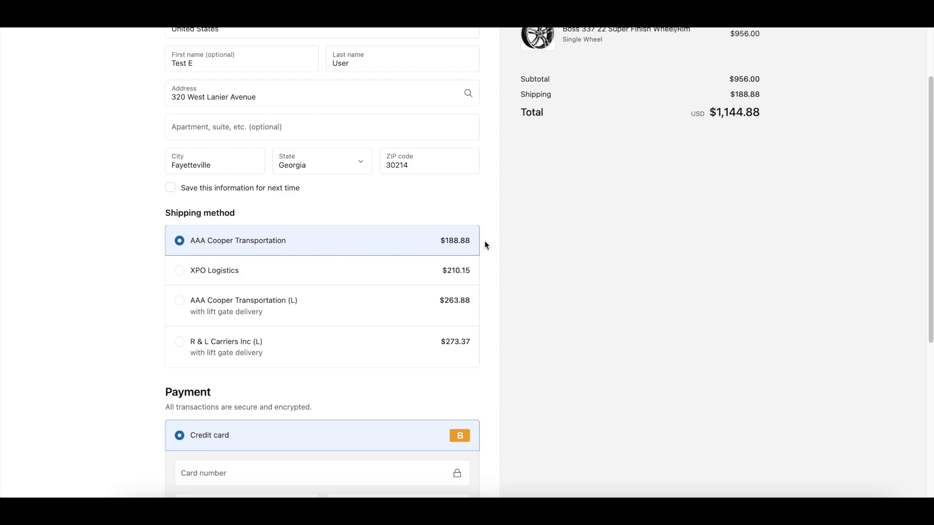
mouse_move(377, 245)
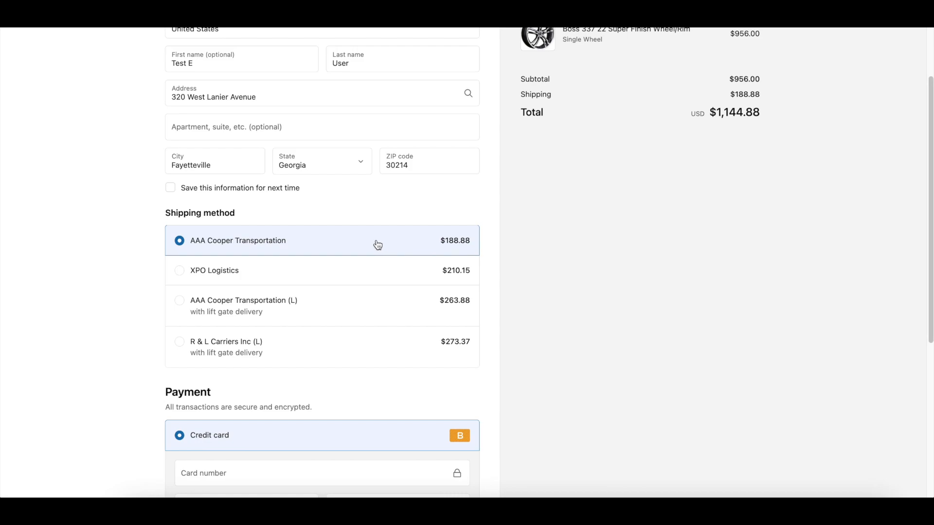
mouse_move(378, 274)
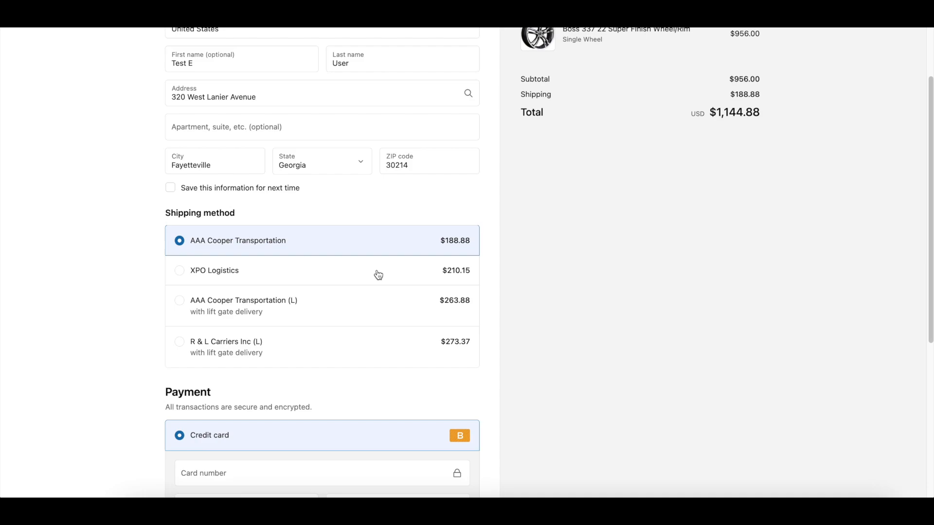
mouse_move(380, 310)
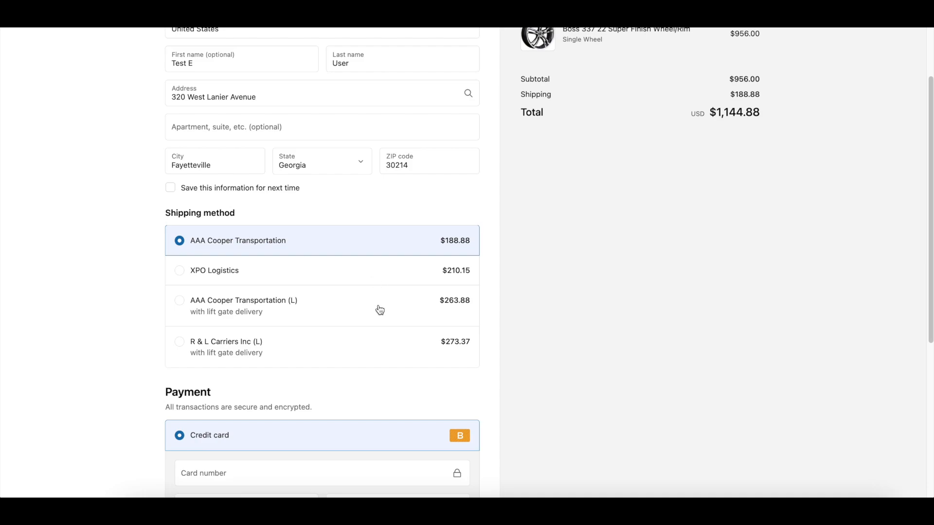
mouse_move(379, 353)
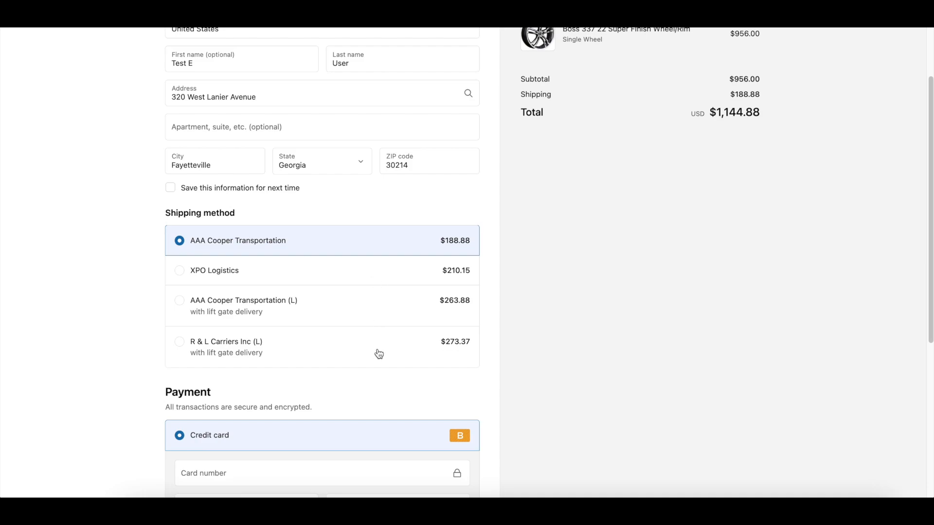